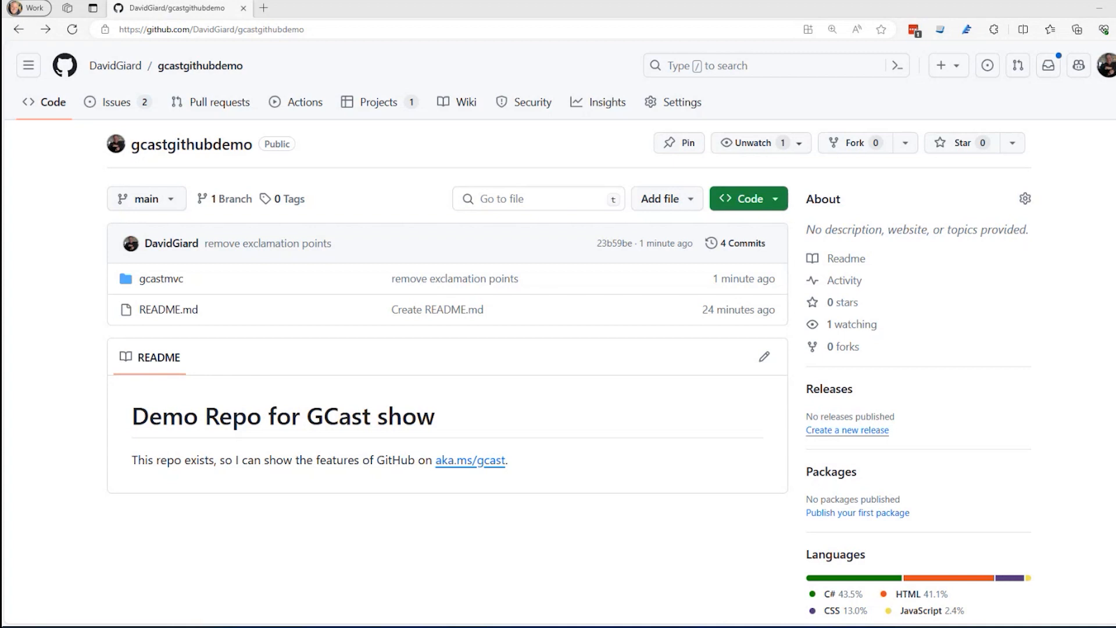
{"action": "mouse_move", "coordinate": [110, 389]}
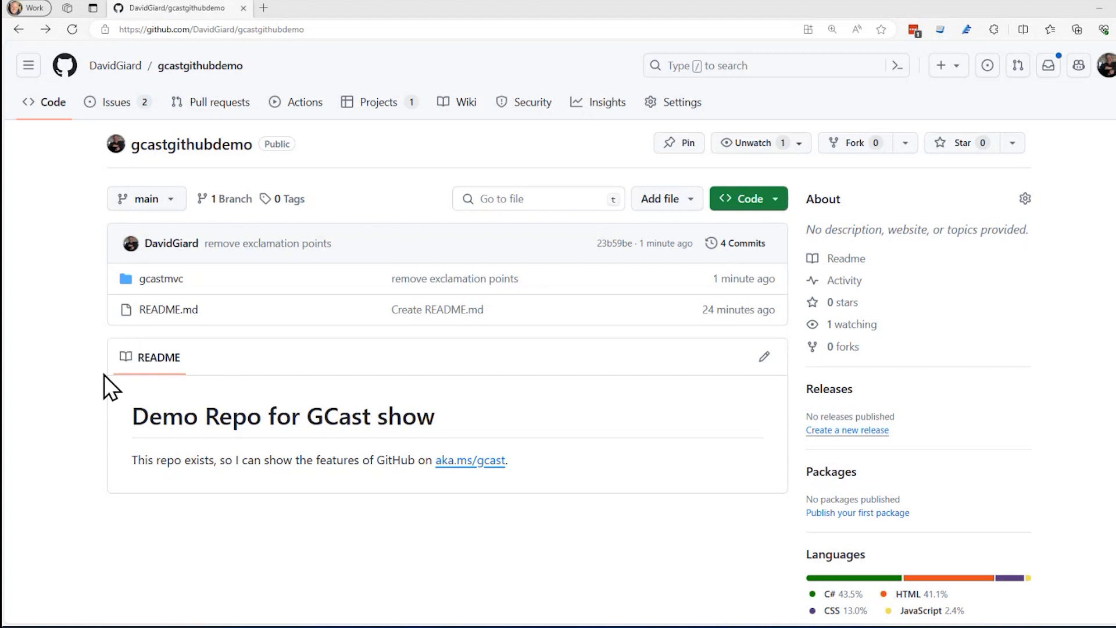
{"action": "mouse_move", "coordinate": [91, 231]}
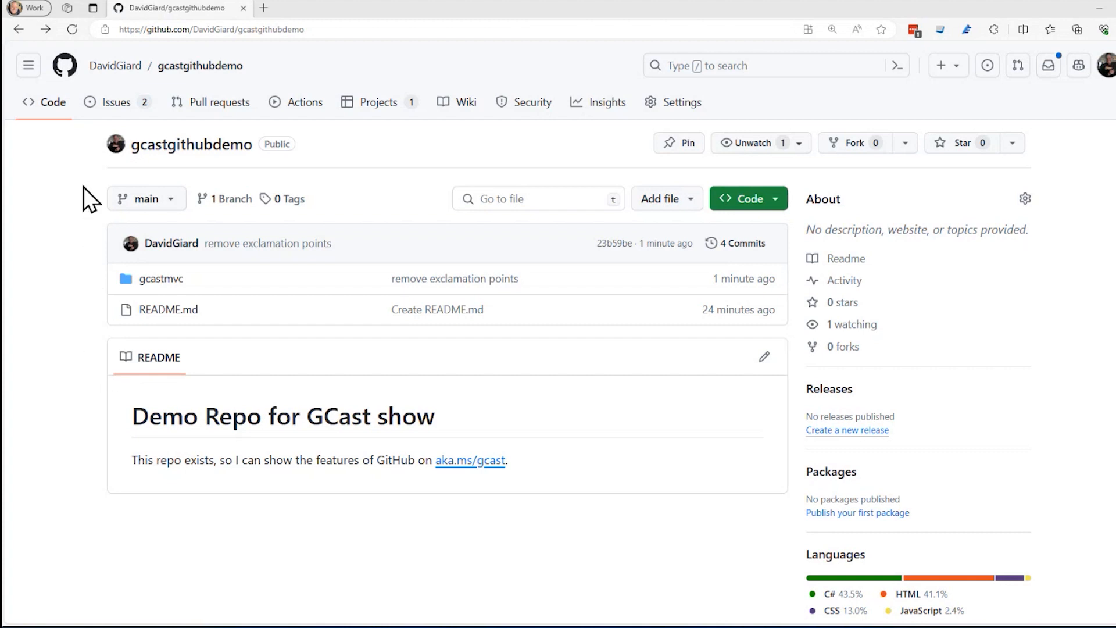
{"action": "mouse_move", "coordinate": [335, 328]}
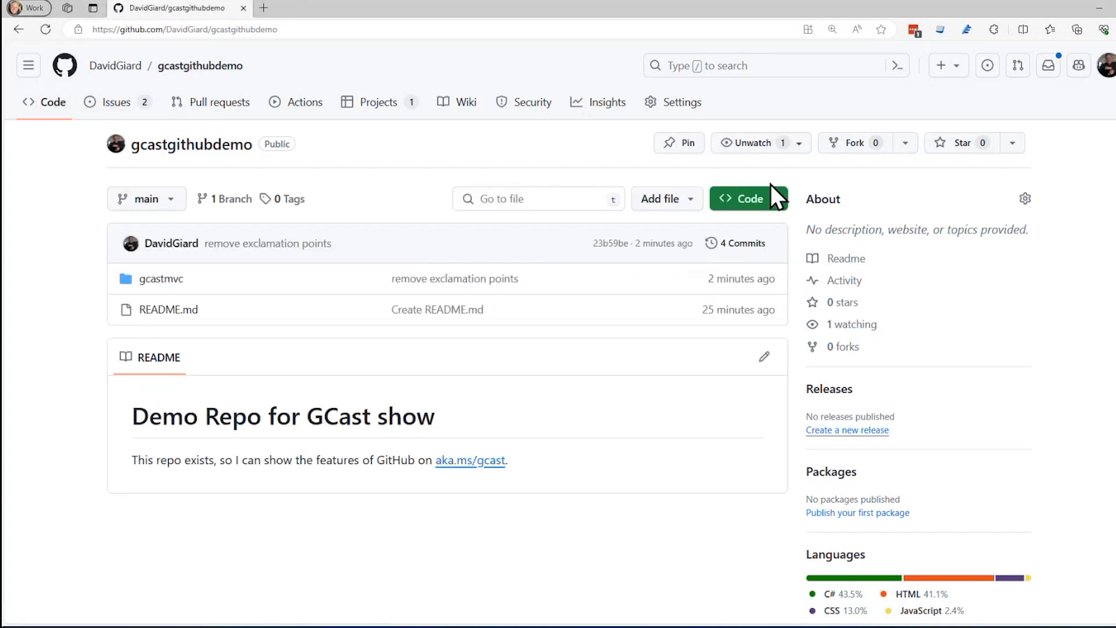
Step: Show the repository's Code menu, glance at Local clone options, and settle on Codespaces
{"action": "left_click", "coordinate": [745, 198]}
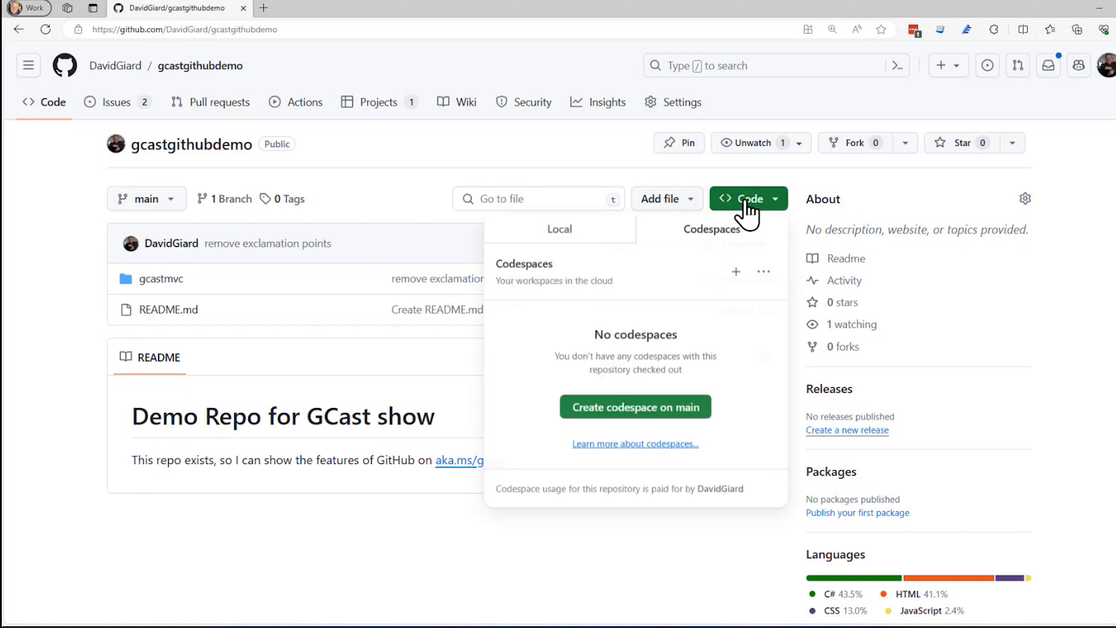
{"action": "left_click", "coordinate": [559, 229]}
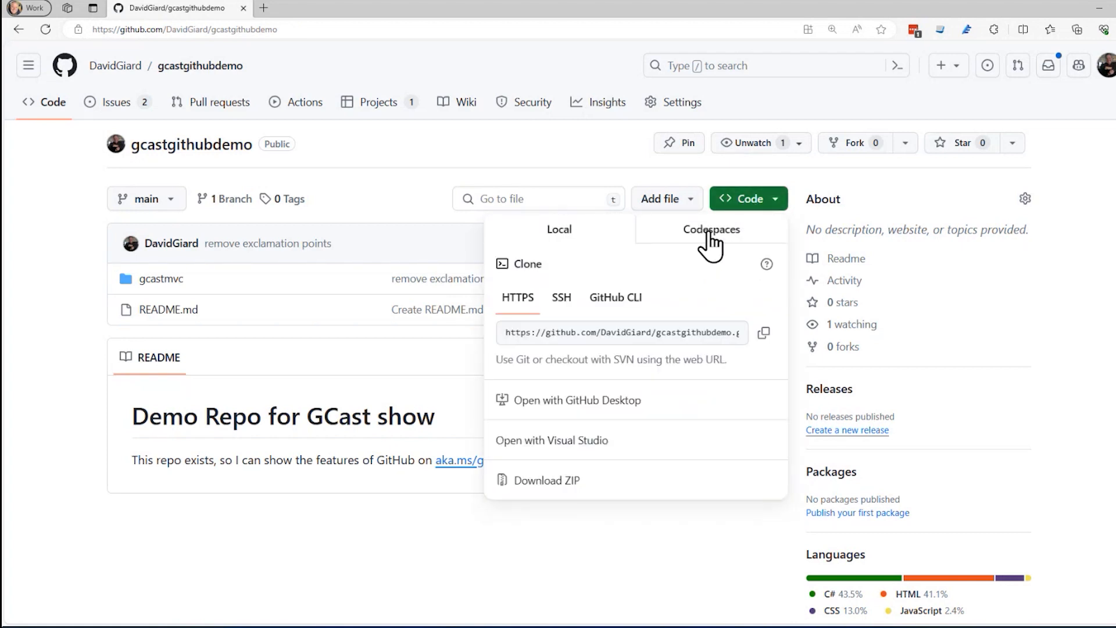
{"action": "left_click", "coordinate": [711, 229]}
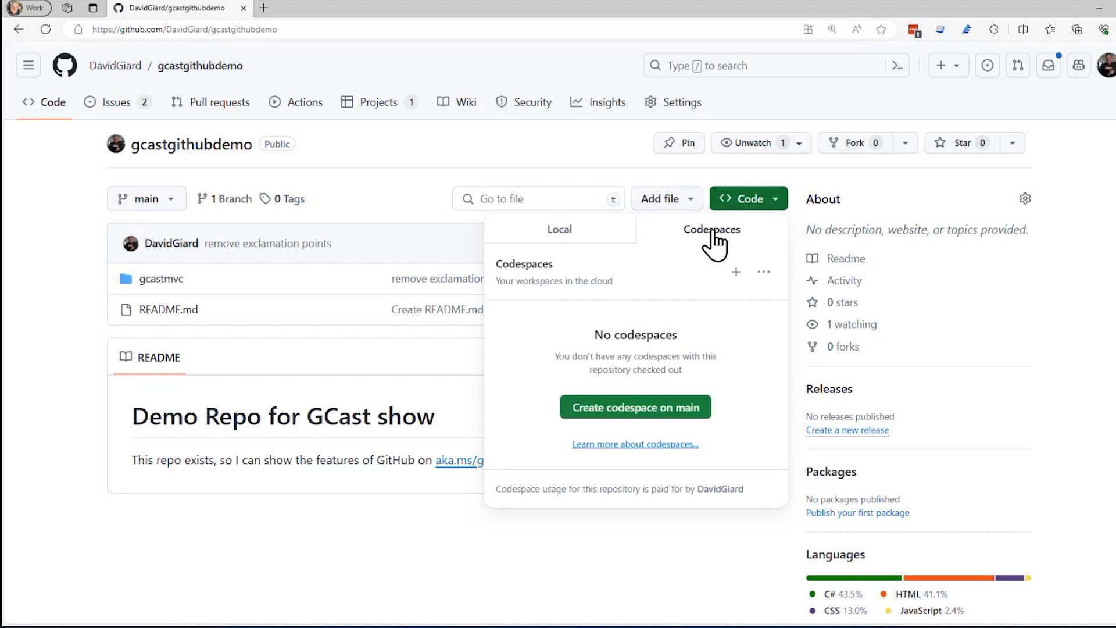
{"action": "mouse_move", "coordinate": [601, 416]}
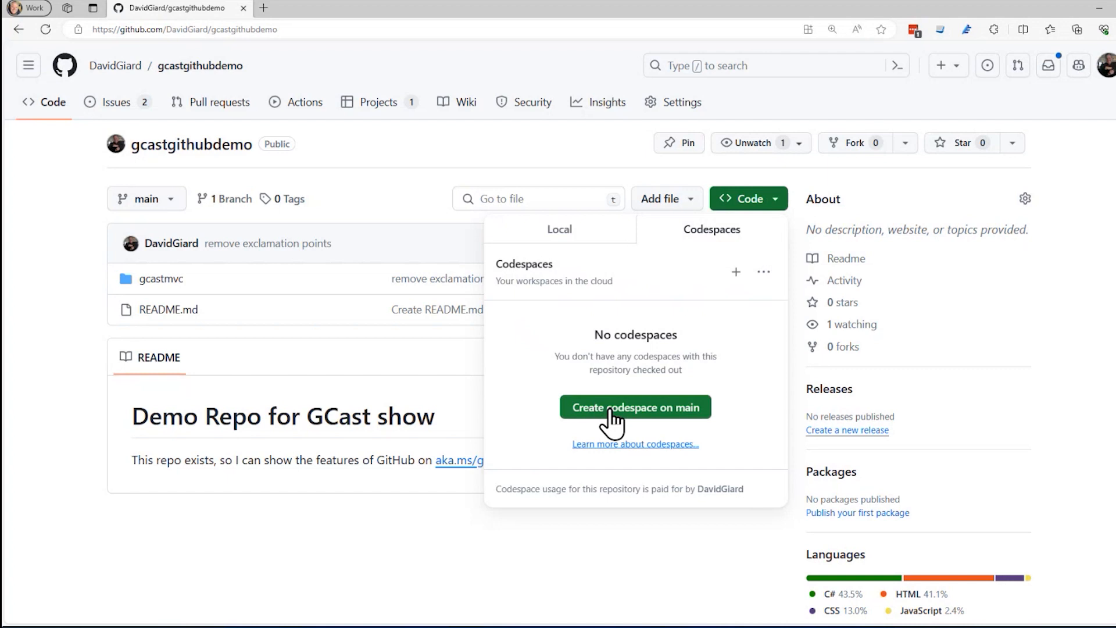
Step: Create a codespace on main and expand gcastmvc > Views > Home in Explorer
{"action": "left_click", "coordinate": [635, 407]}
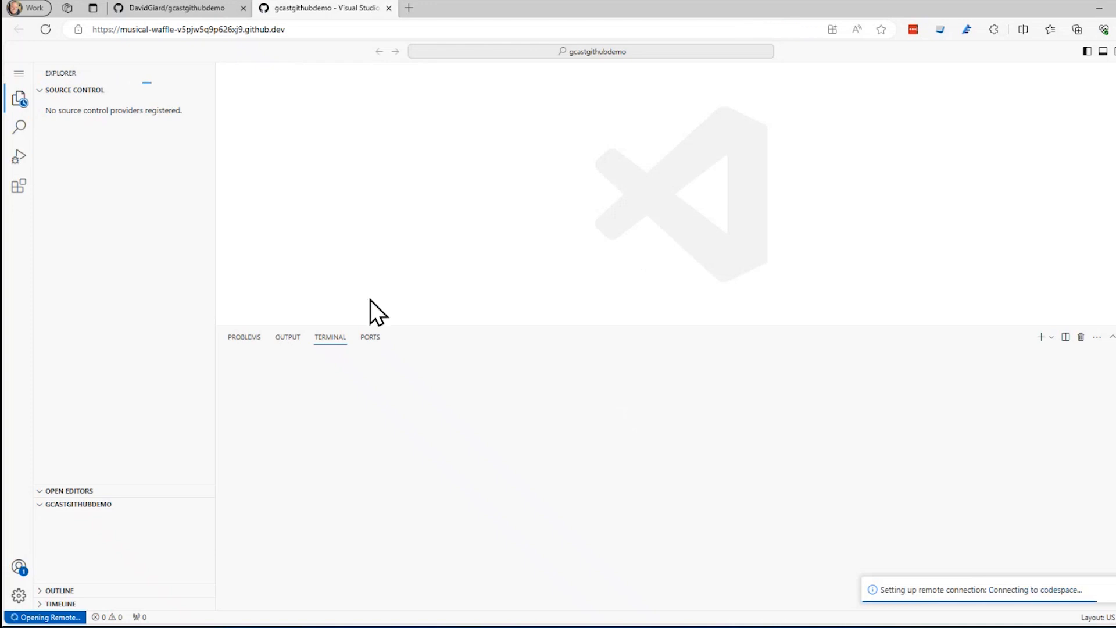
{"action": "mouse_move", "coordinate": [346, 231]}
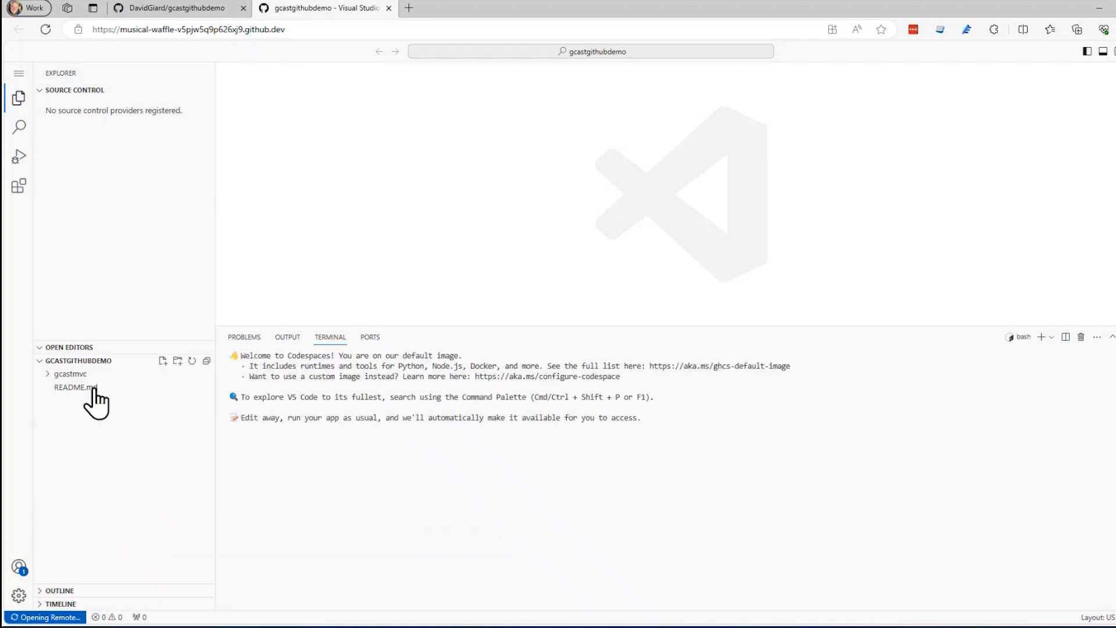
{"action": "left_click", "coordinate": [70, 373]}
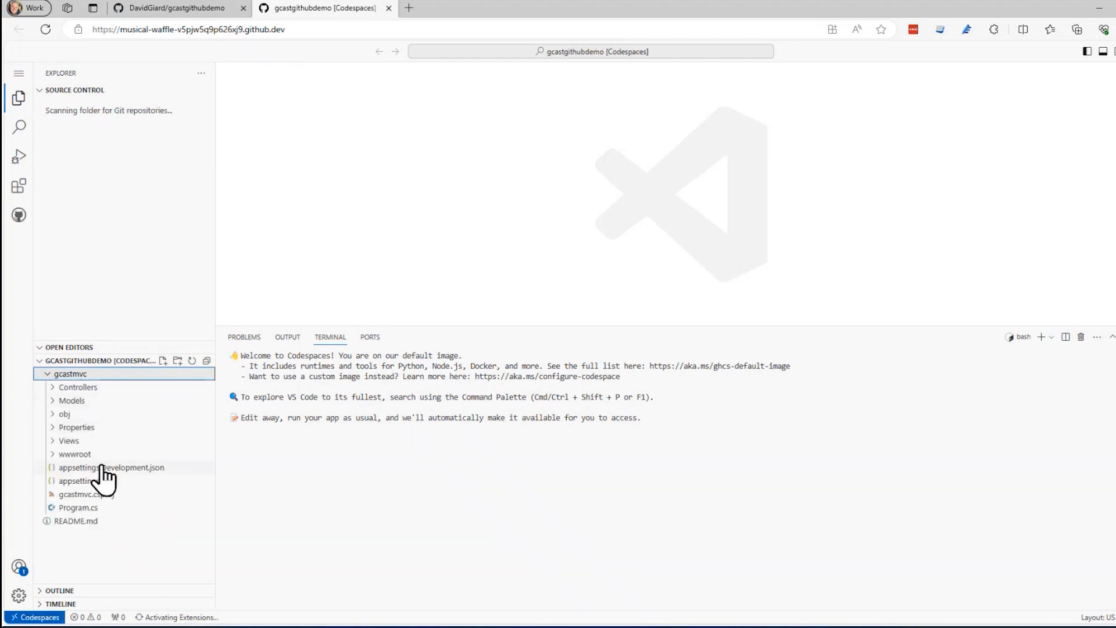
{"action": "left_click", "coordinate": [69, 441]}
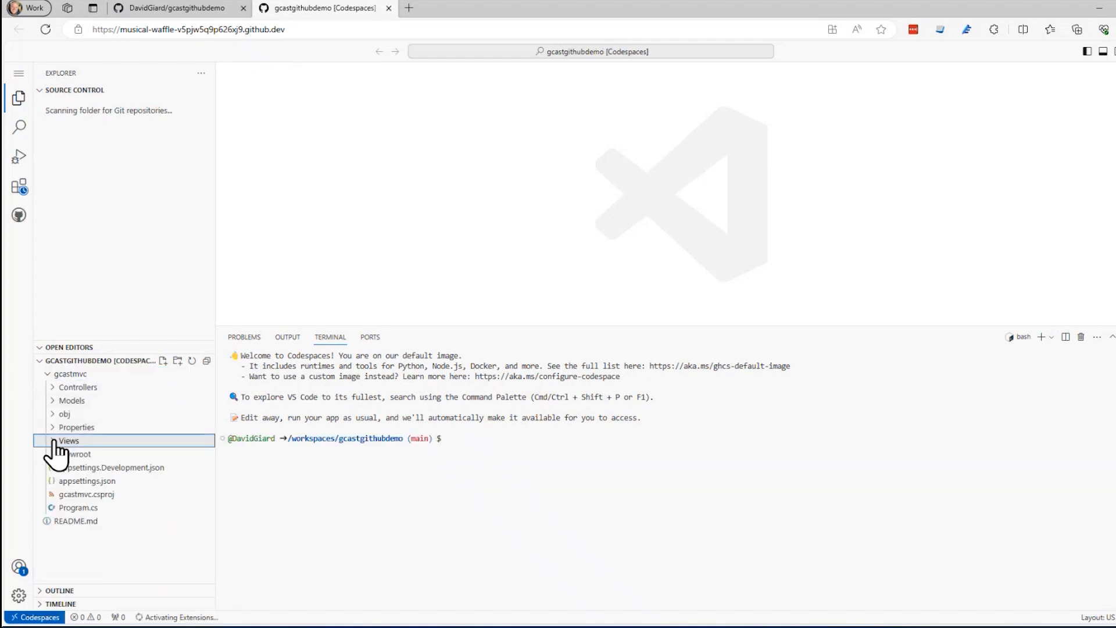
{"action": "left_click", "coordinate": [69, 439]}
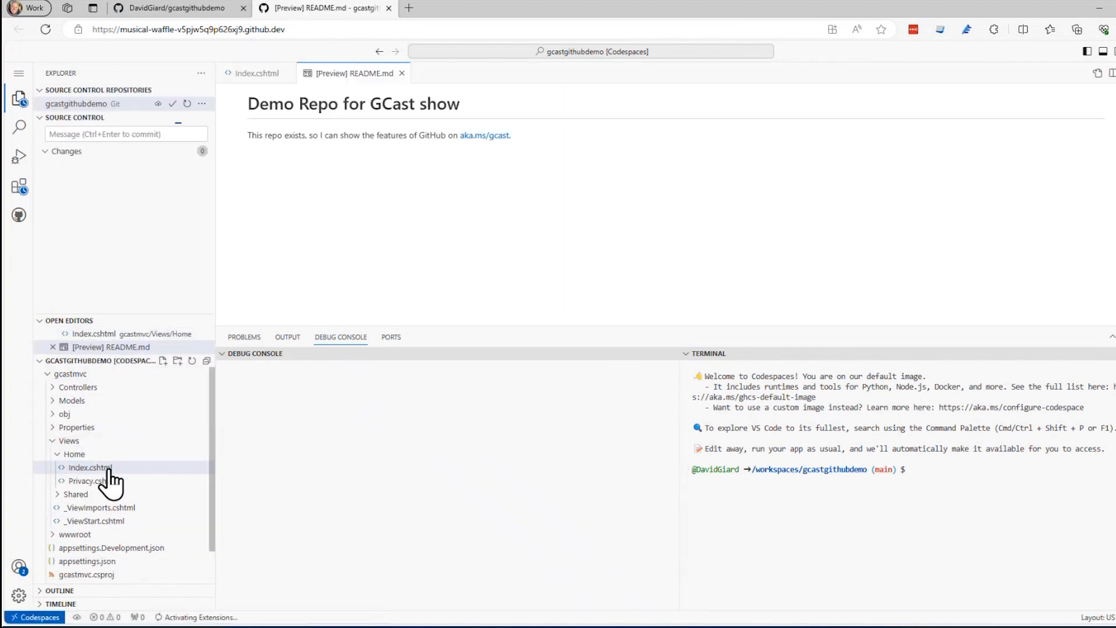
Step: Edit Index.cshtml so ViewData["Title"] reads GCast Page instead of Home Page
{"action": "left_click", "coordinate": [90, 468]}
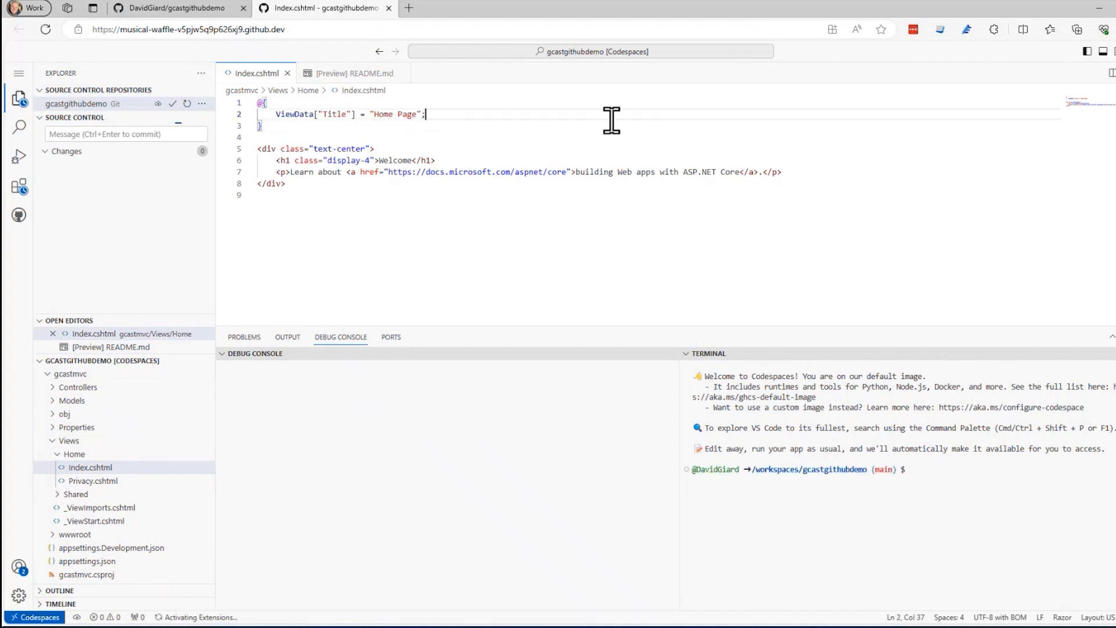
{"action": "double_click", "coordinate": [407, 114]}
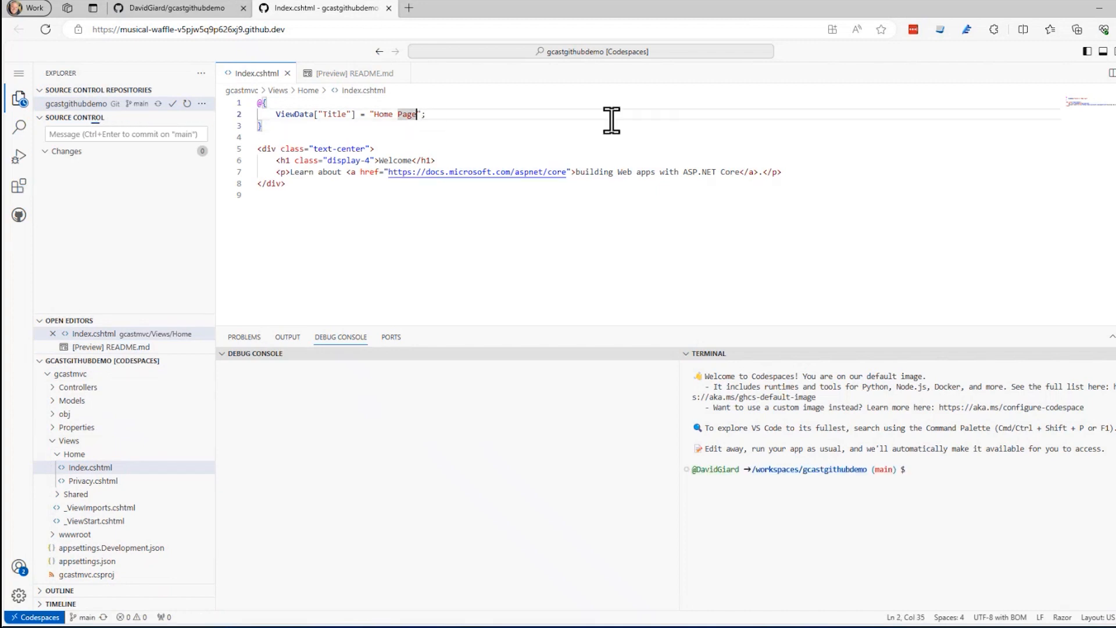
{"action": "double_click", "coordinate": [407, 114]}
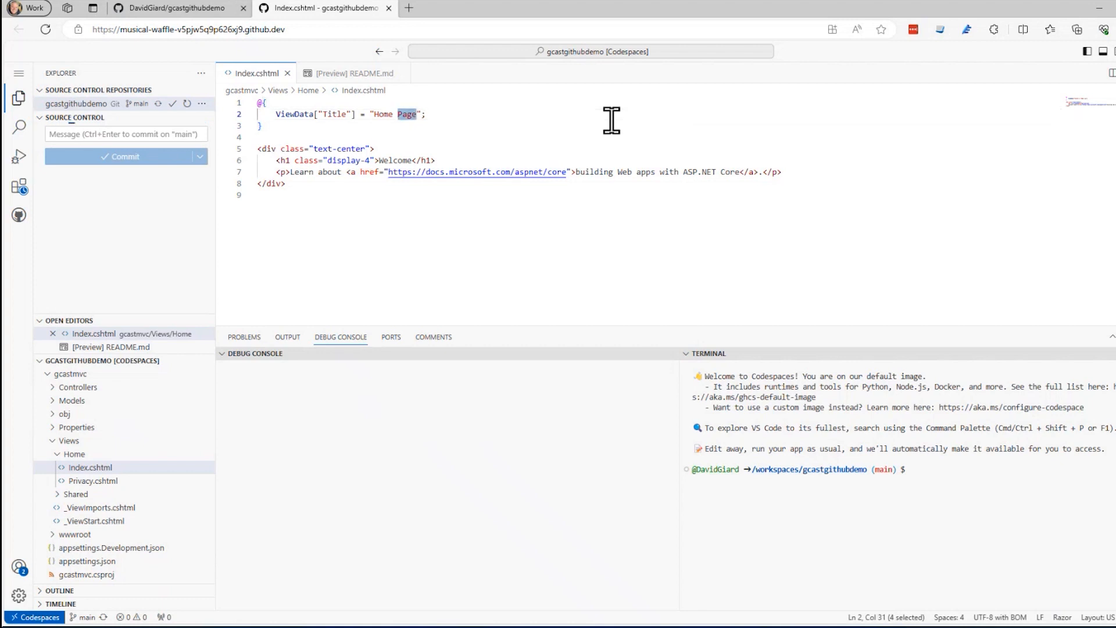
{"action": "type", "text": "Go"}
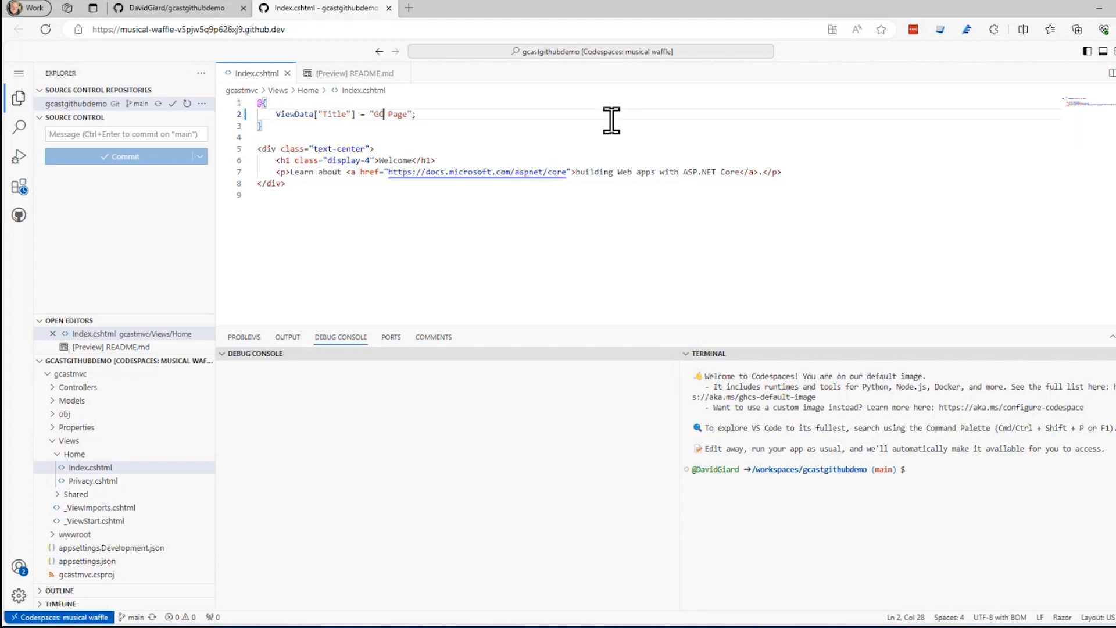
{"action": "type", "text": "ast"}
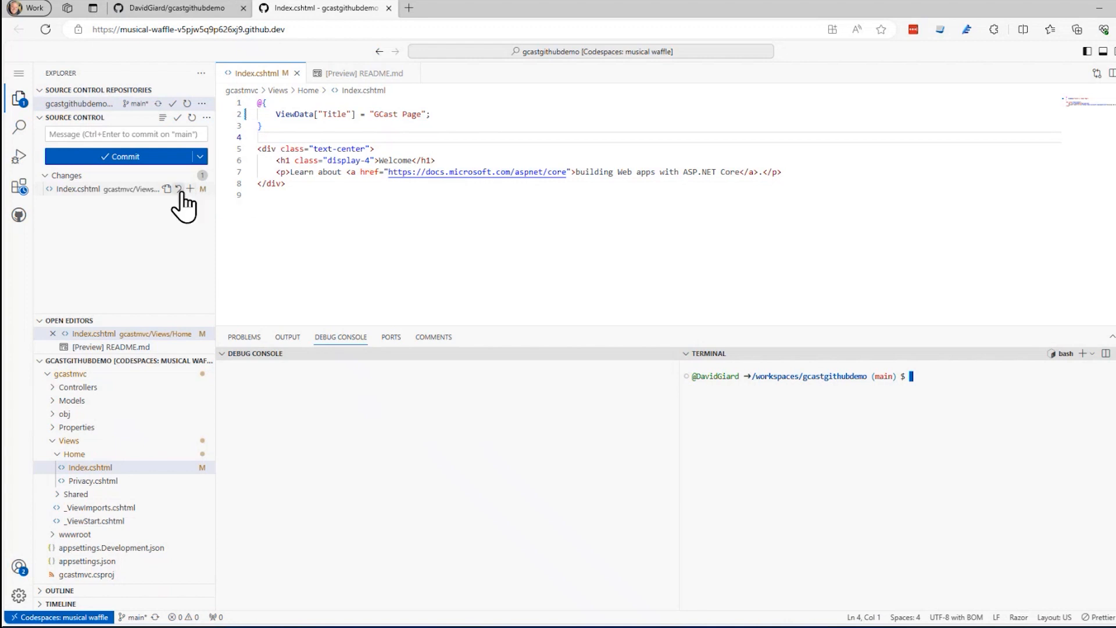
Step: Stage Index.cshtml and commit it to main with the message Change title
{"action": "left_click", "coordinate": [189, 189]}
{"action": "type", "text": "Change title"}
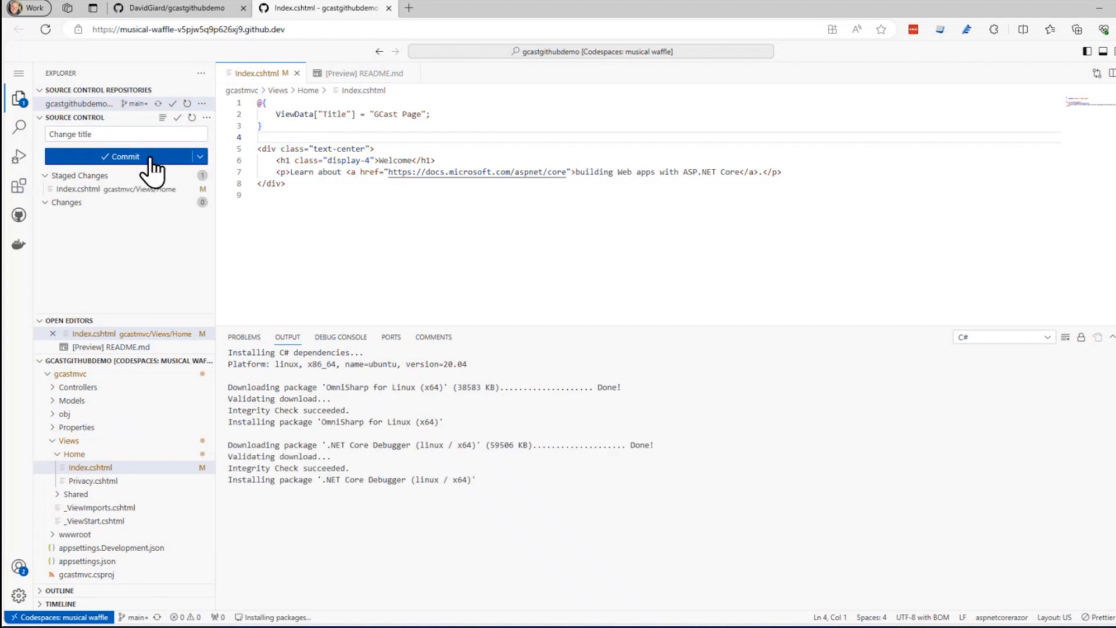
{"action": "left_click", "coordinate": [122, 157]}
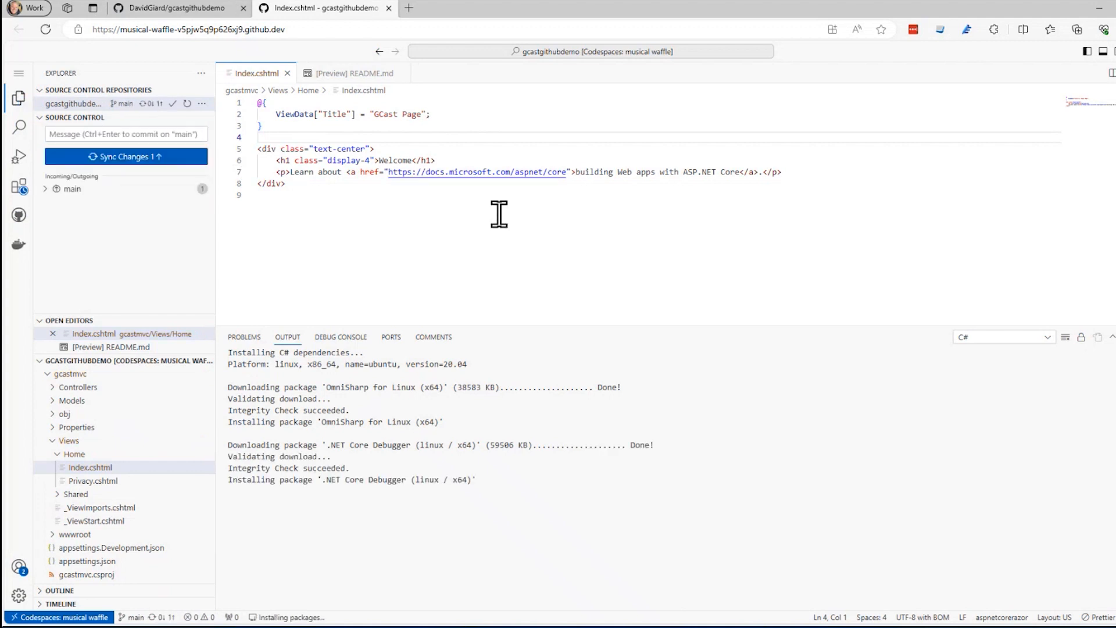
{"action": "mouse_move", "coordinate": [131, 171]}
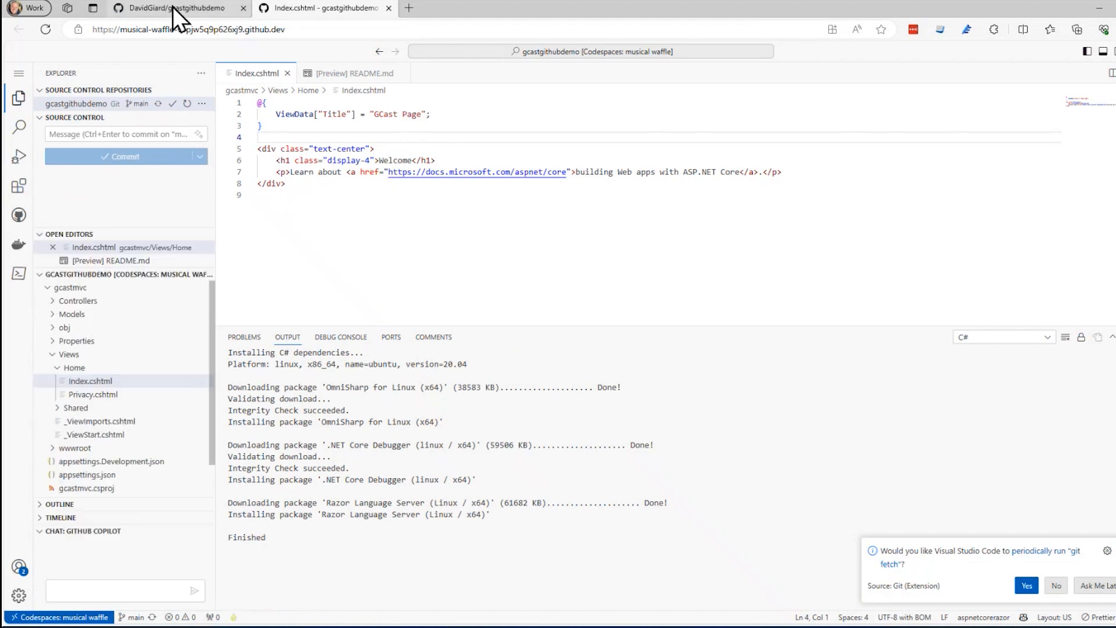
Step: Browse gcastmvc/Views/Home on GitHub to confirm GCast Page, then return to the Code view
{"action": "left_click", "coordinate": [171, 8]}
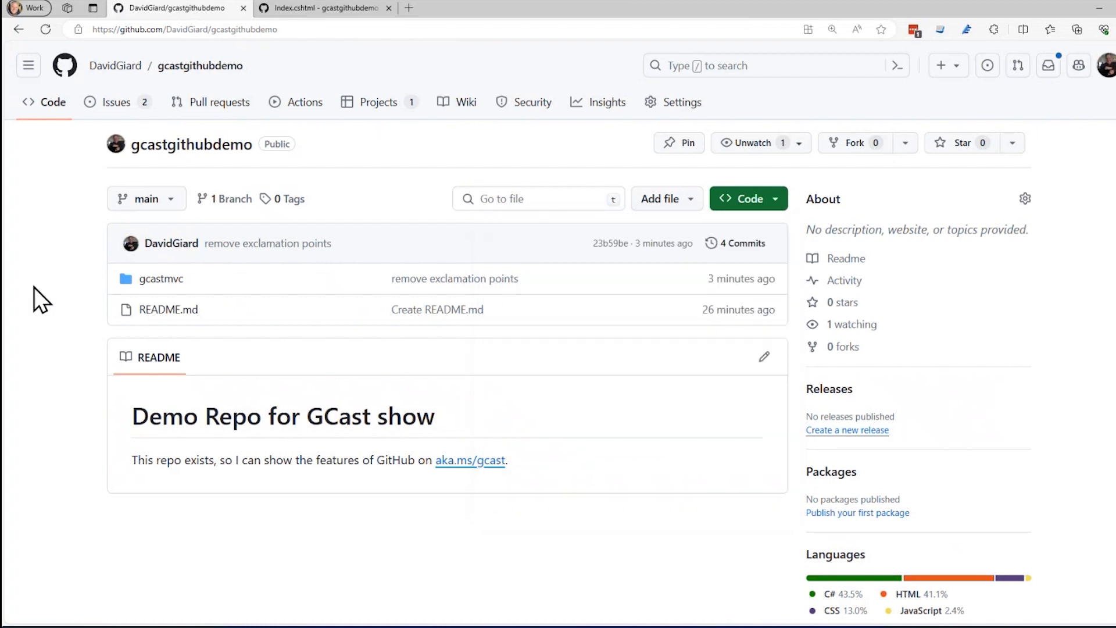
{"action": "left_click", "coordinate": [161, 278]}
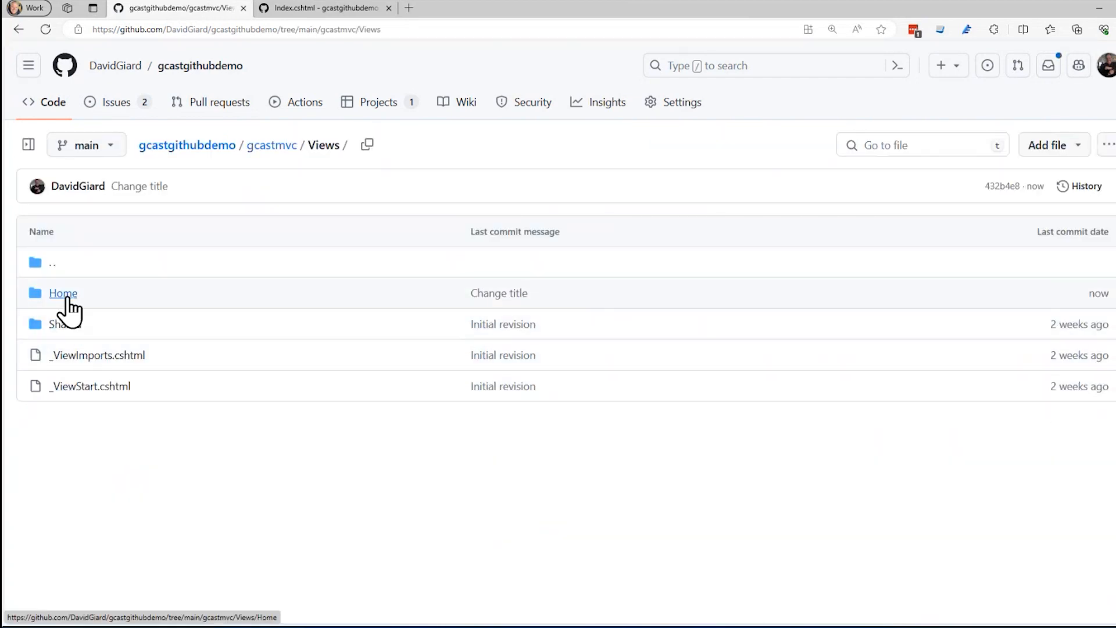
{"action": "left_click", "coordinate": [62, 293]}
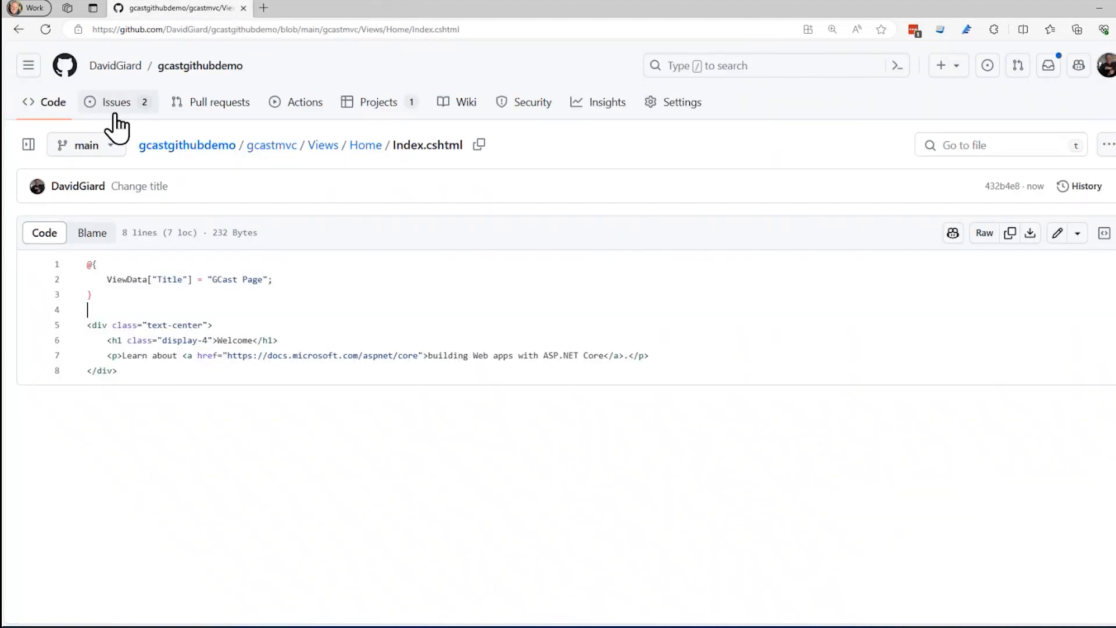
{"action": "left_click", "coordinate": [221, 66]}
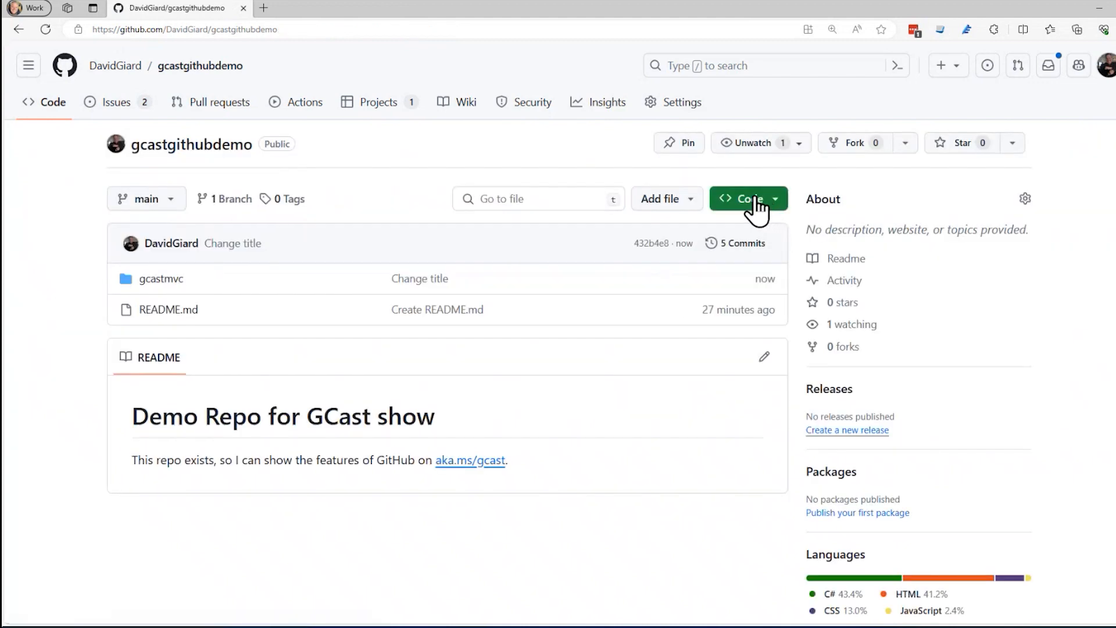
Step: List the repository's codespaces and show the menu for musical waffle
{"action": "left_click", "coordinate": [742, 199]}
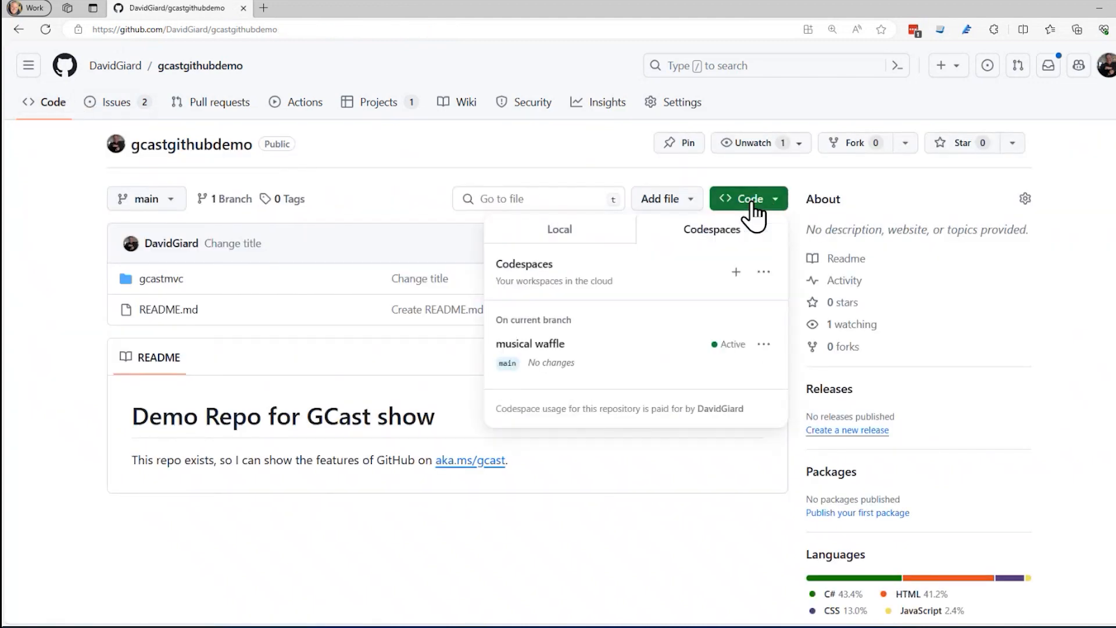
{"action": "mouse_move", "coordinate": [728, 245]}
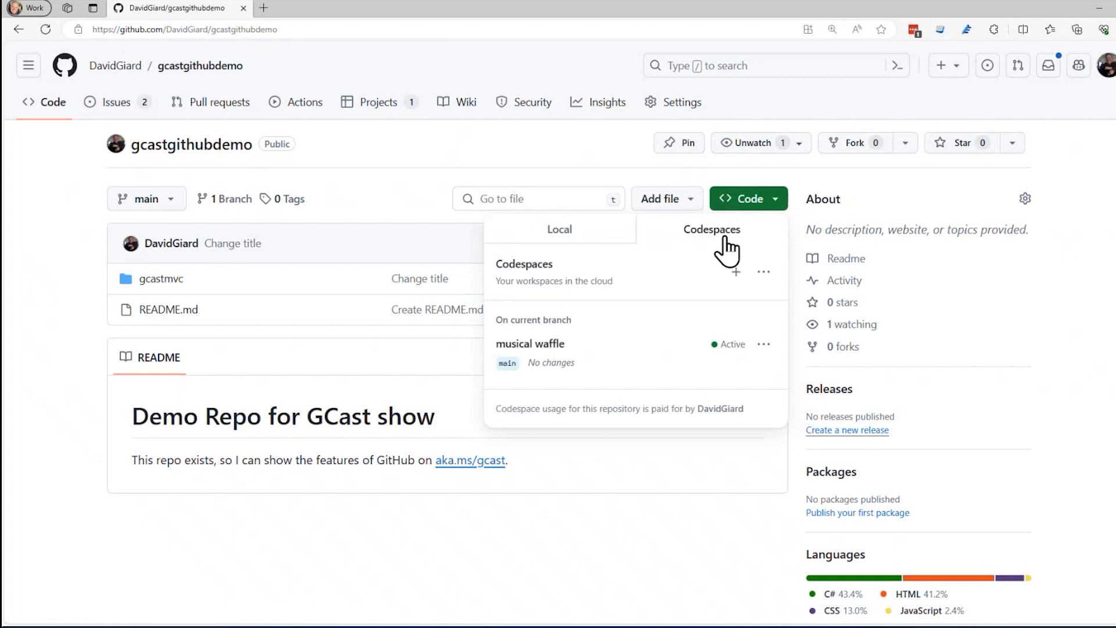
{"action": "mouse_move", "coordinate": [530, 344]}
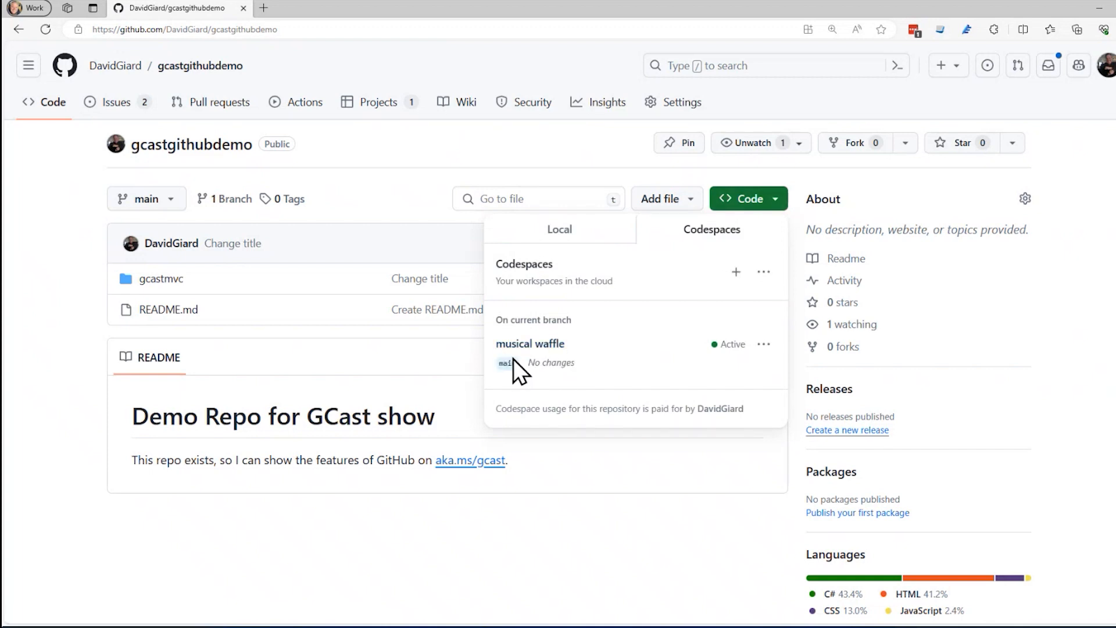
{"action": "mouse_move", "coordinate": [556, 345]}
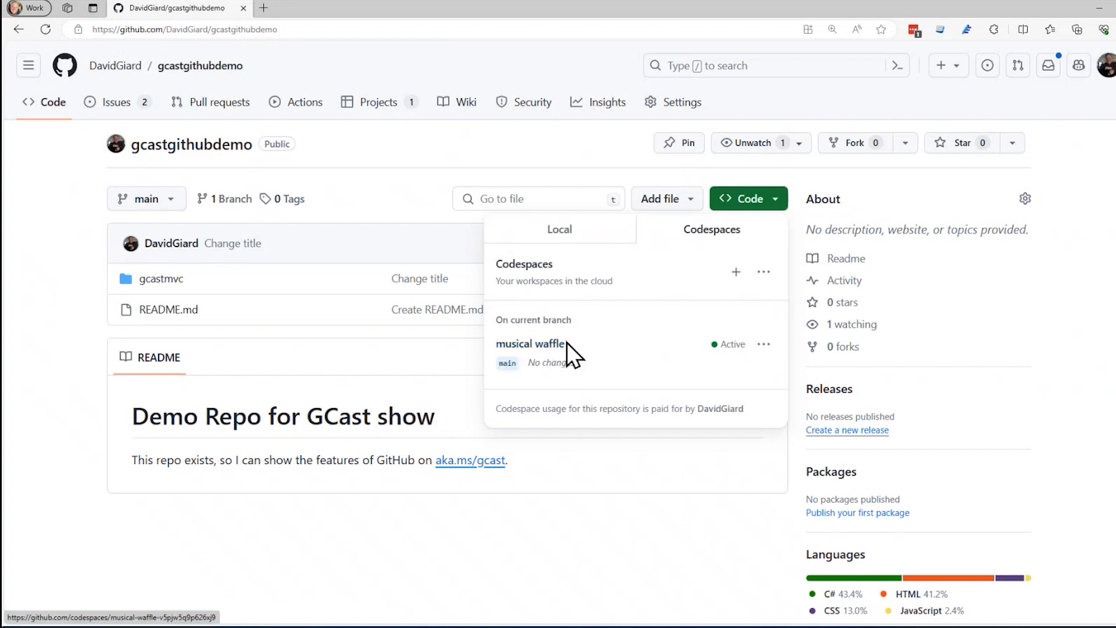
{"action": "mouse_move", "coordinate": [608, 396]}
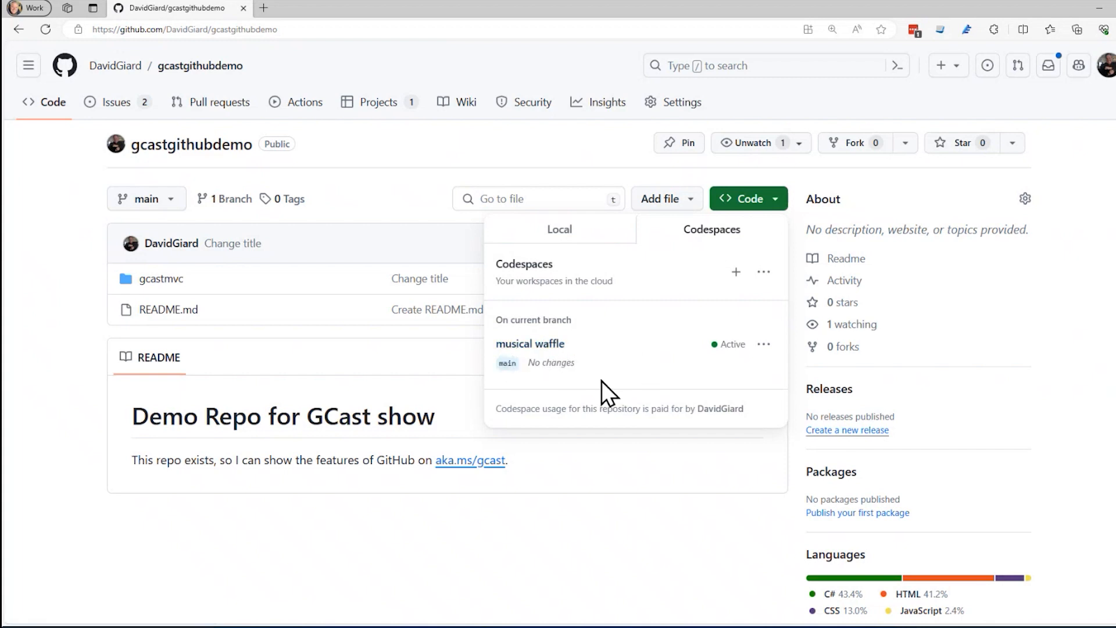
{"action": "mouse_move", "coordinate": [734, 385]}
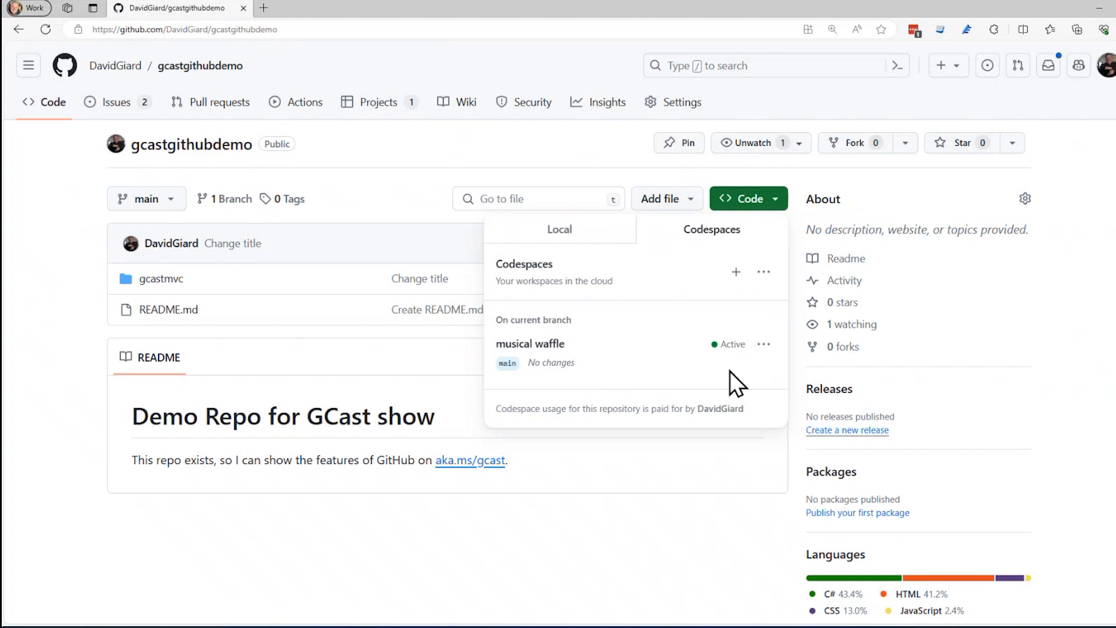
{"action": "mouse_move", "coordinate": [764, 344]}
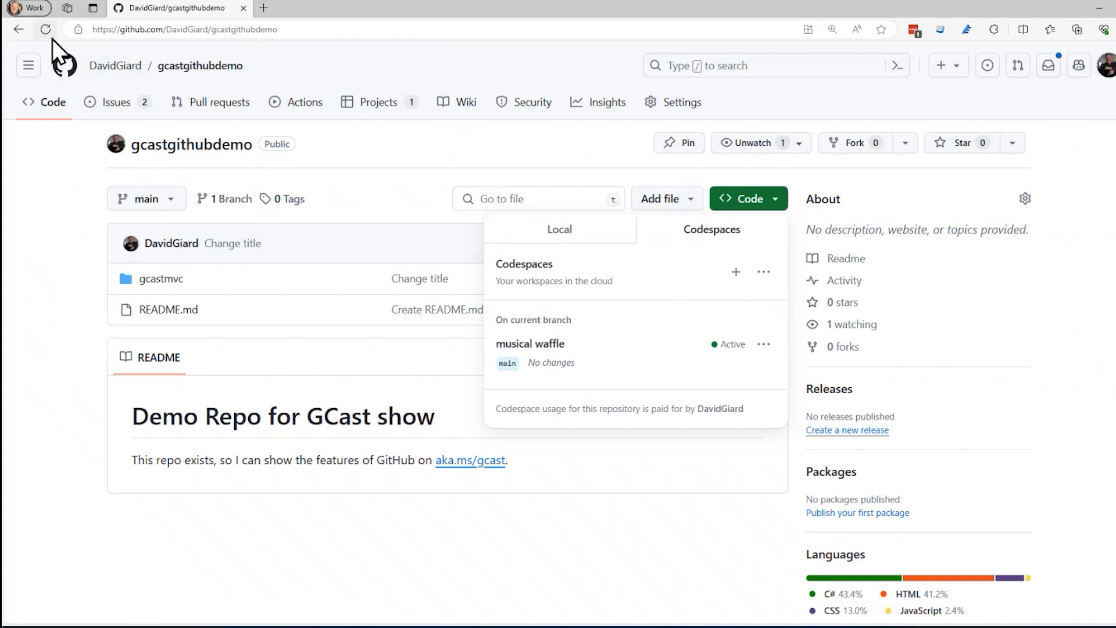
{"action": "left_click", "coordinate": [740, 199]}
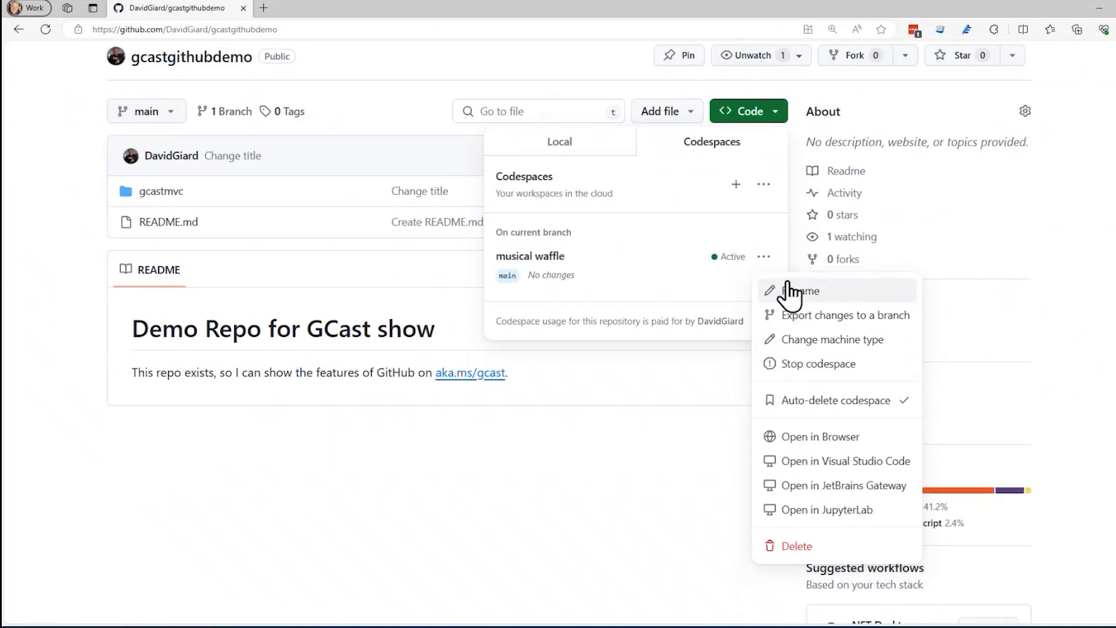
{"action": "mouse_move", "coordinate": [798, 556]}
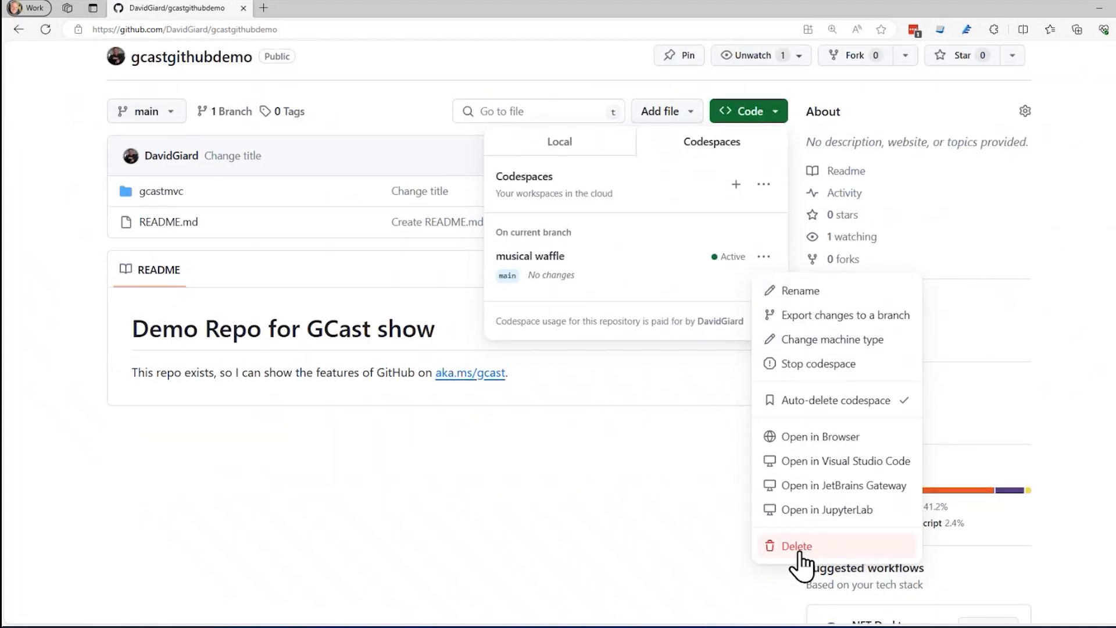
Step: Cancel the Delete confirmation for musical waffle and choose Rename instead
{"action": "left_click", "coordinate": [795, 547]}
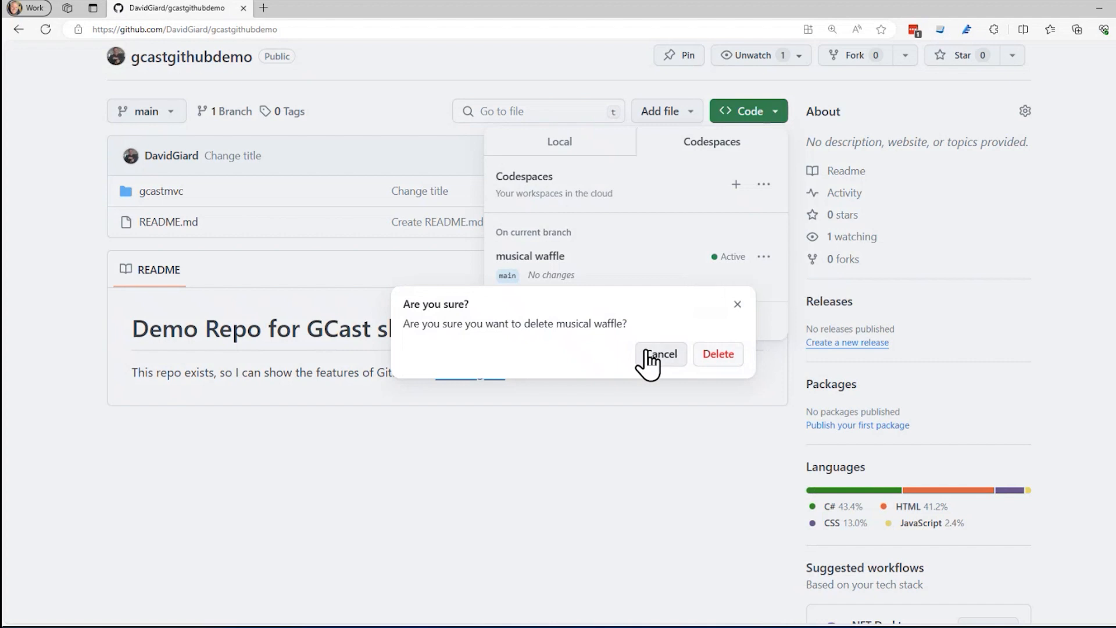
{"action": "left_click", "coordinate": [661, 354]}
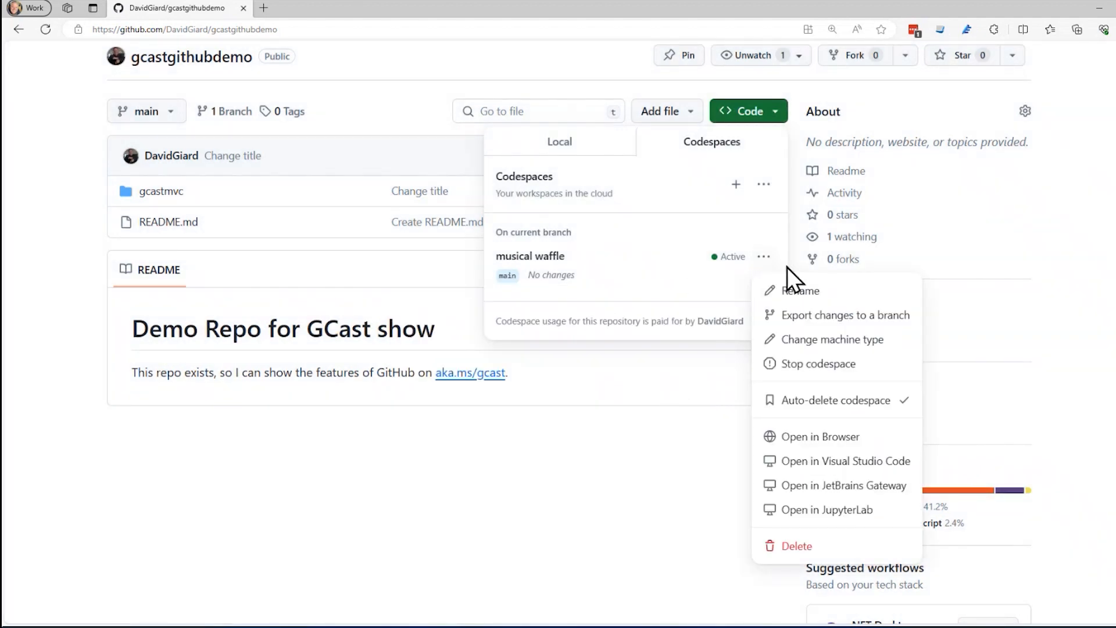
{"action": "left_click", "coordinate": [800, 291]}
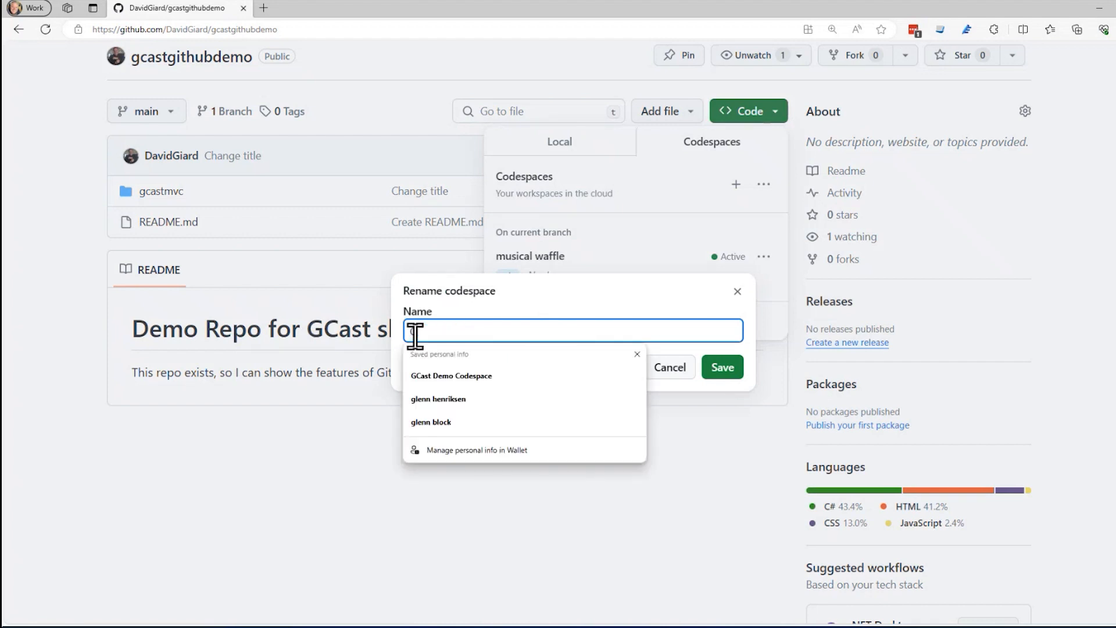
Step: Save the codespace name as GCast Demo Codespace and confirm it in the codespaces list
{"action": "left_click", "coordinate": [451, 376]}
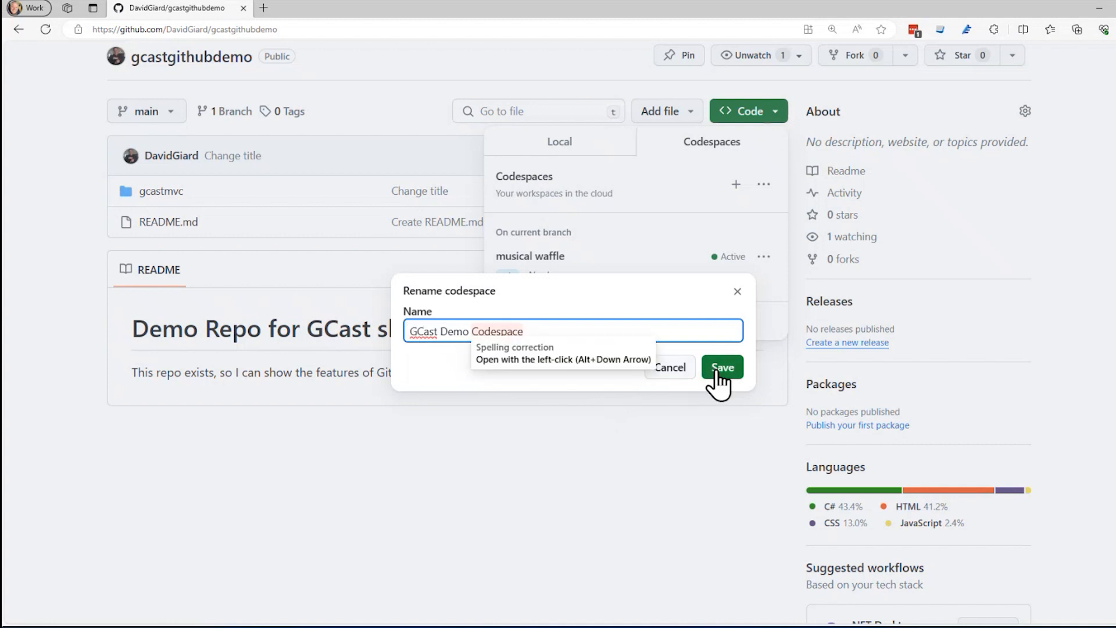
{"action": "left_click", "coordinate": [721, 366]}
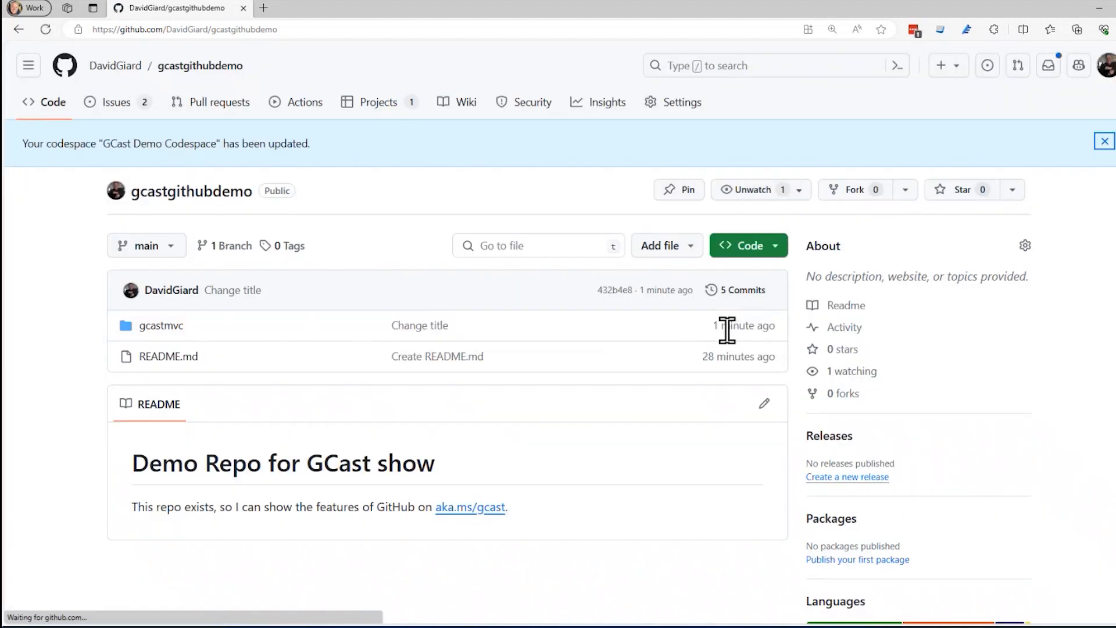
{"action": "left_click", "coordinate": [741, 245]}
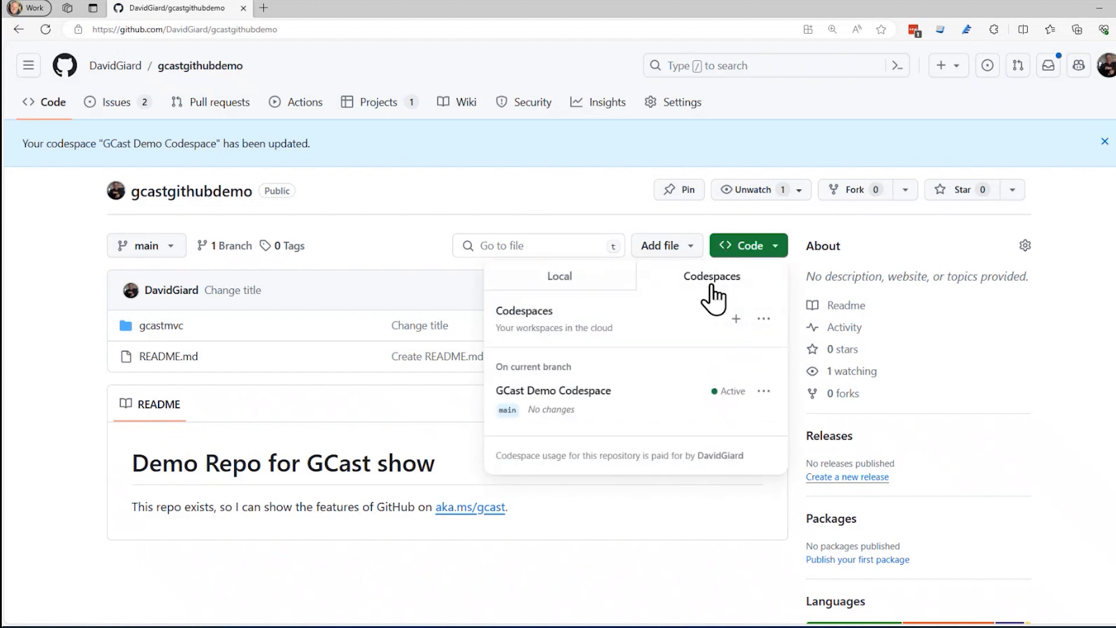
{"action": "mouse_move", "coordinate": [53, 272]}
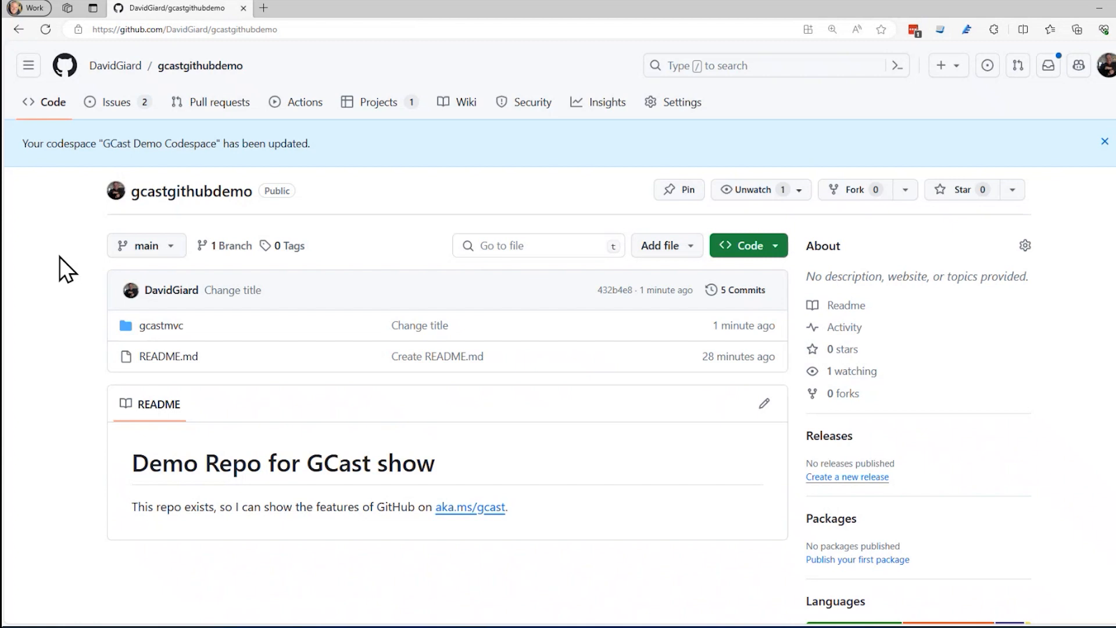
{"action": "mouse_move", "coordinate": [228, 245]}
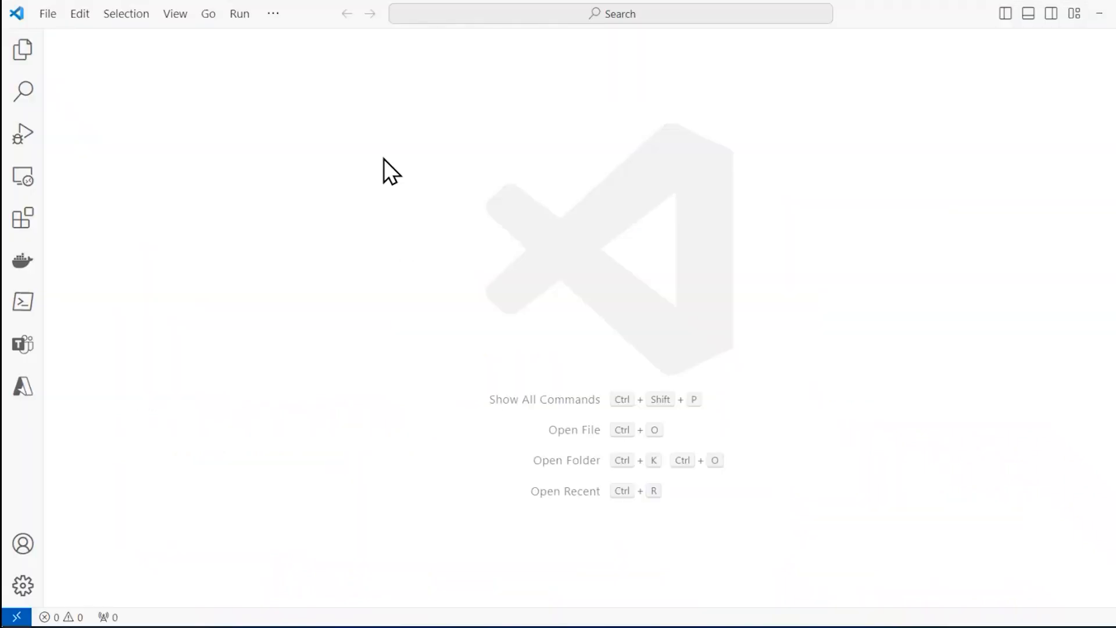
{"action": "mouse_move", "coordinate": [23, 49]}
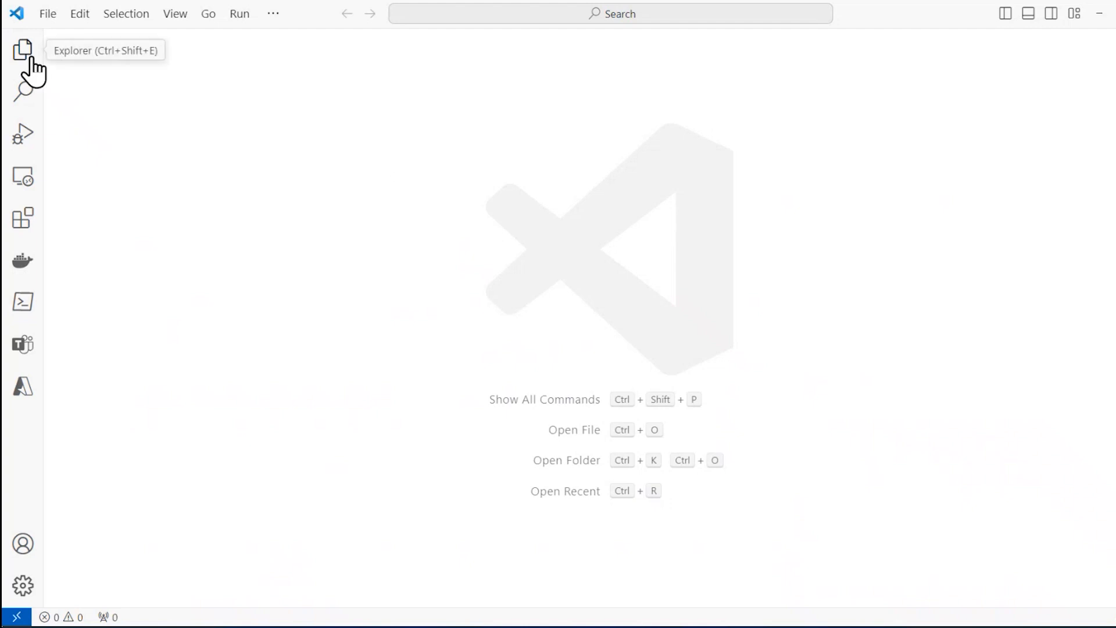
Step: Run 'Codespaces: Connect to Codespace...' from the Command Palette
{"action": "left_click", "coordinate": [175, 13]}
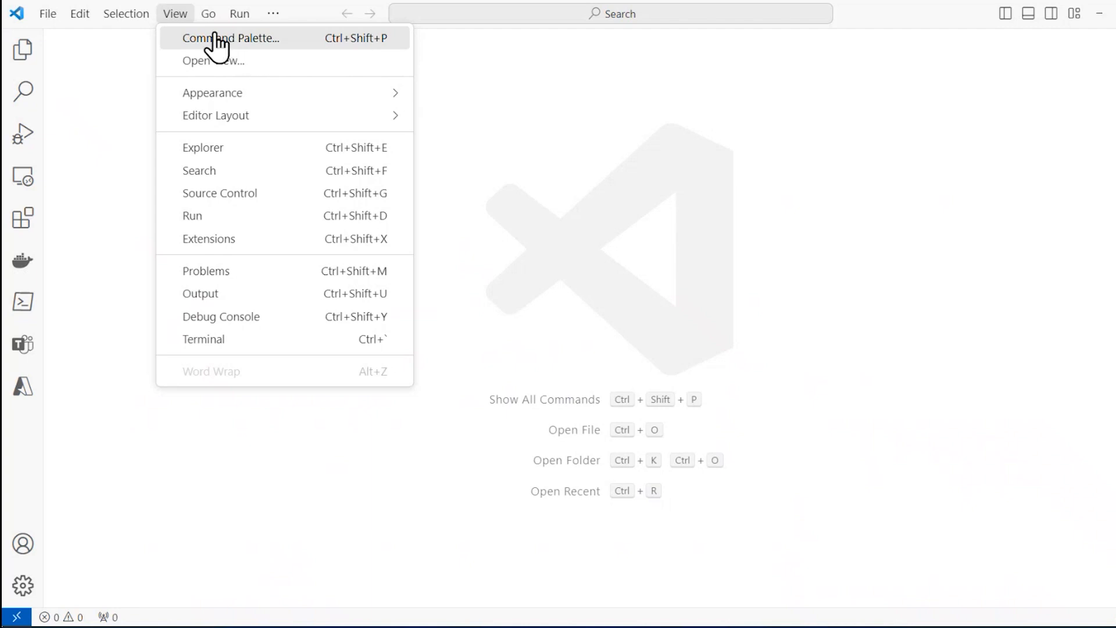
{"action": "left_click", "coordinate": [230, 37]}
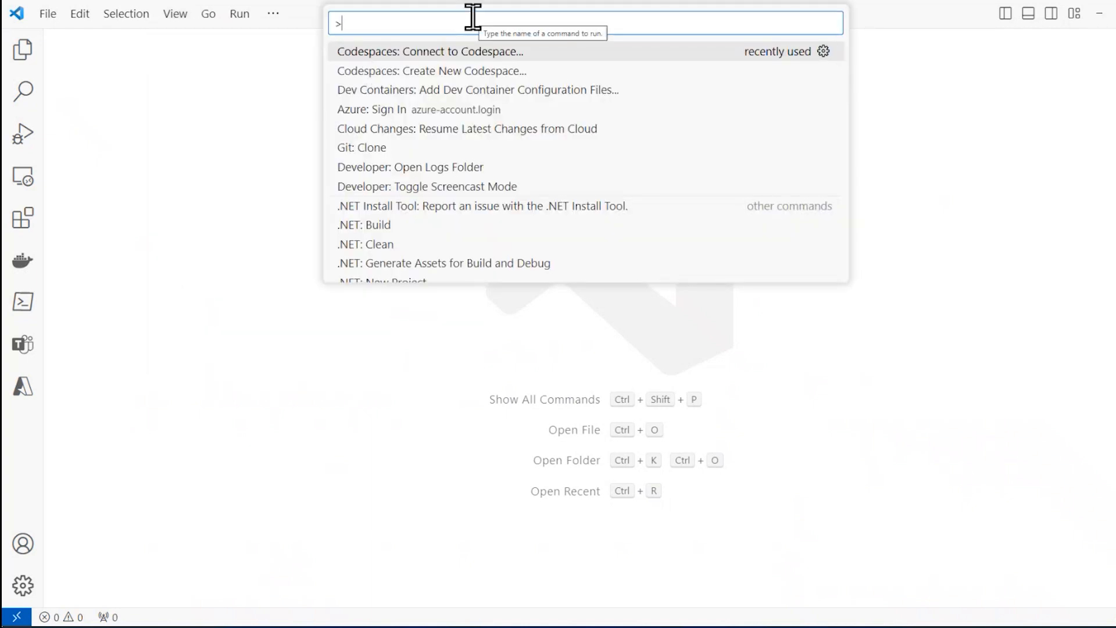
{"action": "type", "text": "Codep"}
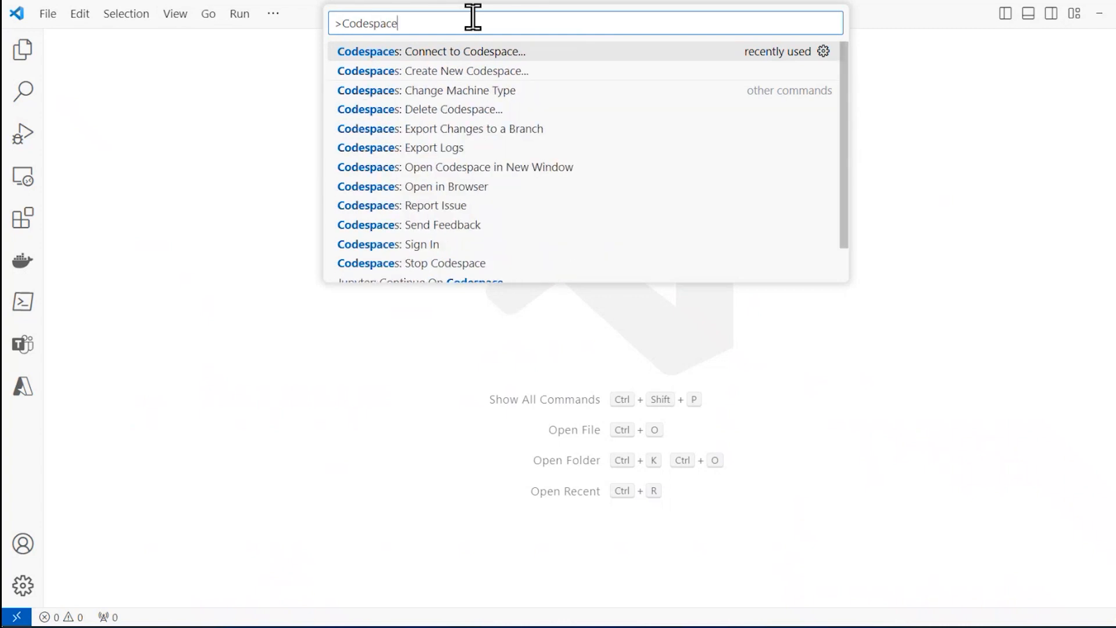
{"action": "type", "text": ":"}
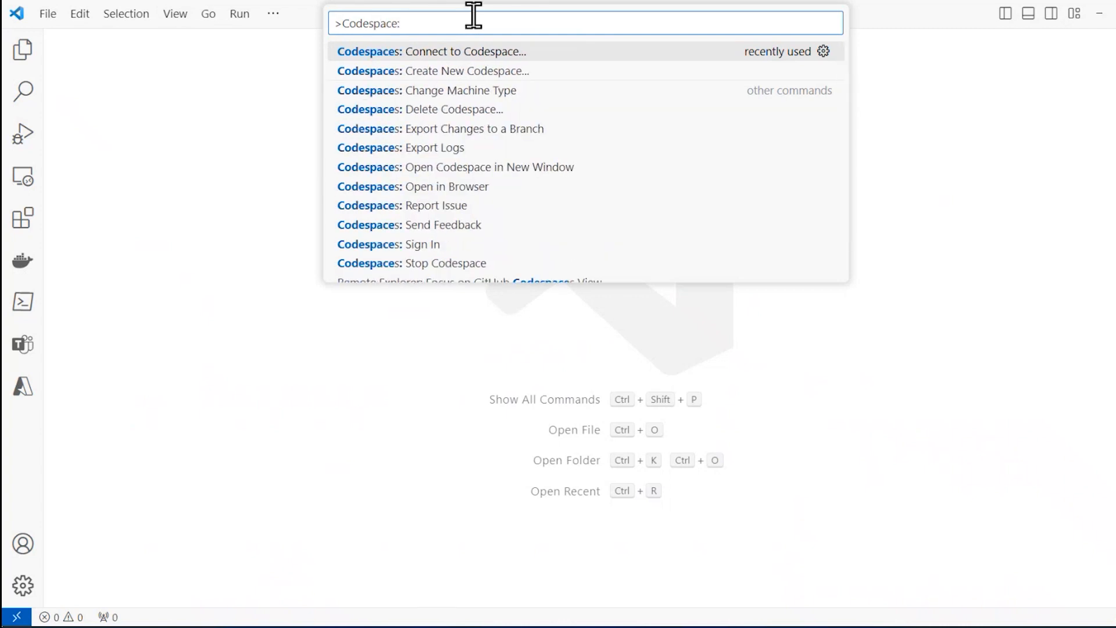
{"action": "mouse_move", "coordinate": [481, 121]}
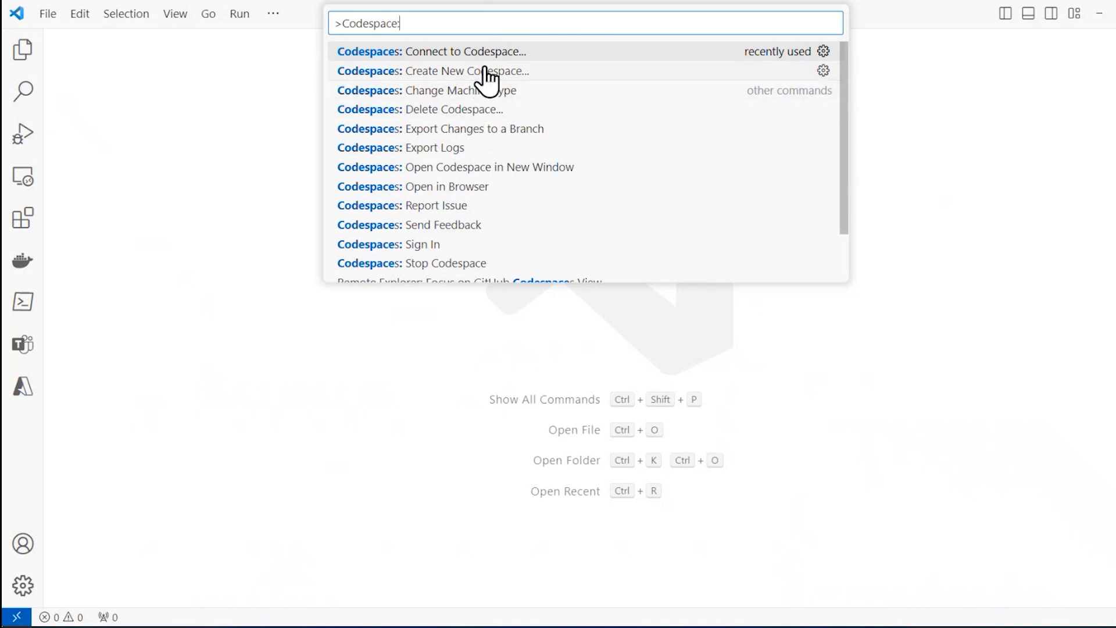
{"action": "mouse_move", "coordinate": [490, 74]}
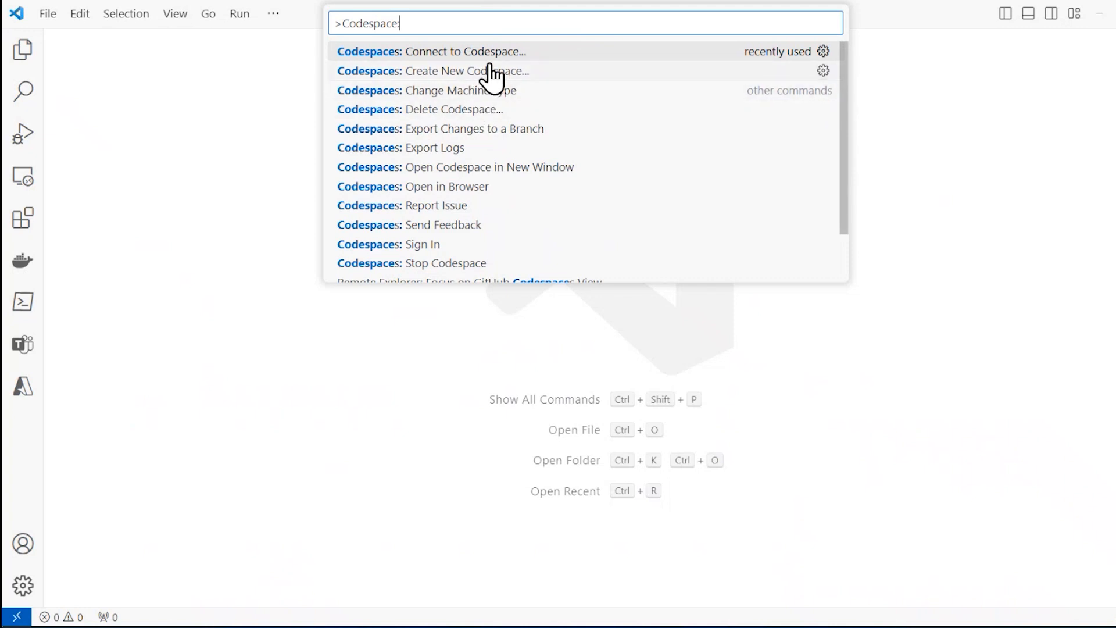
{"action": "key", "text": "Escape"}
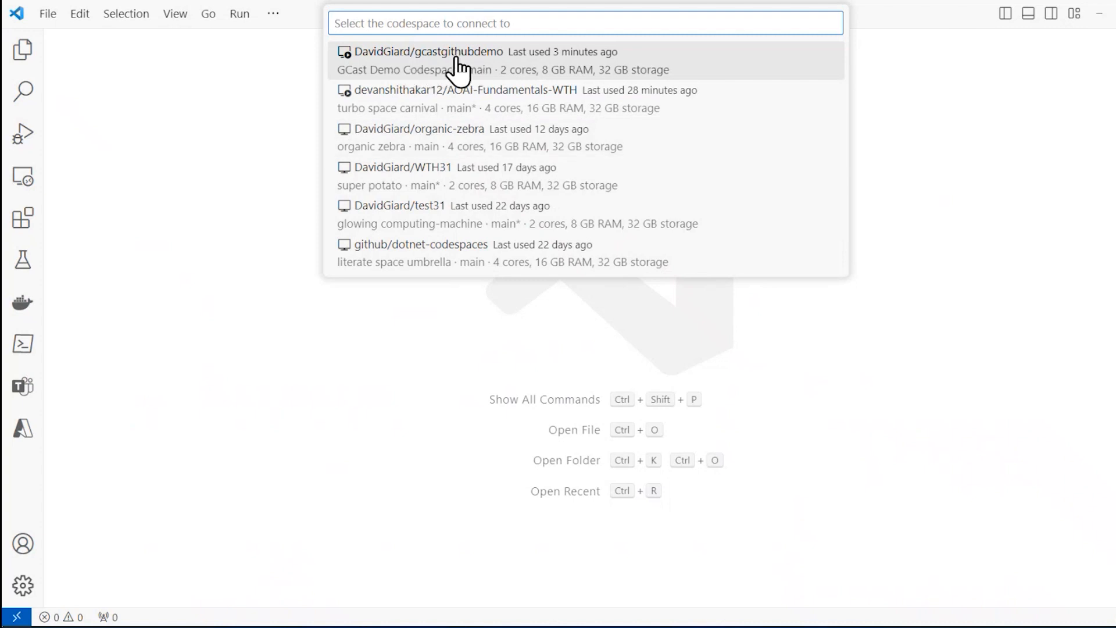
{"action": "mouse_move", "coordinate": [560, 64]}
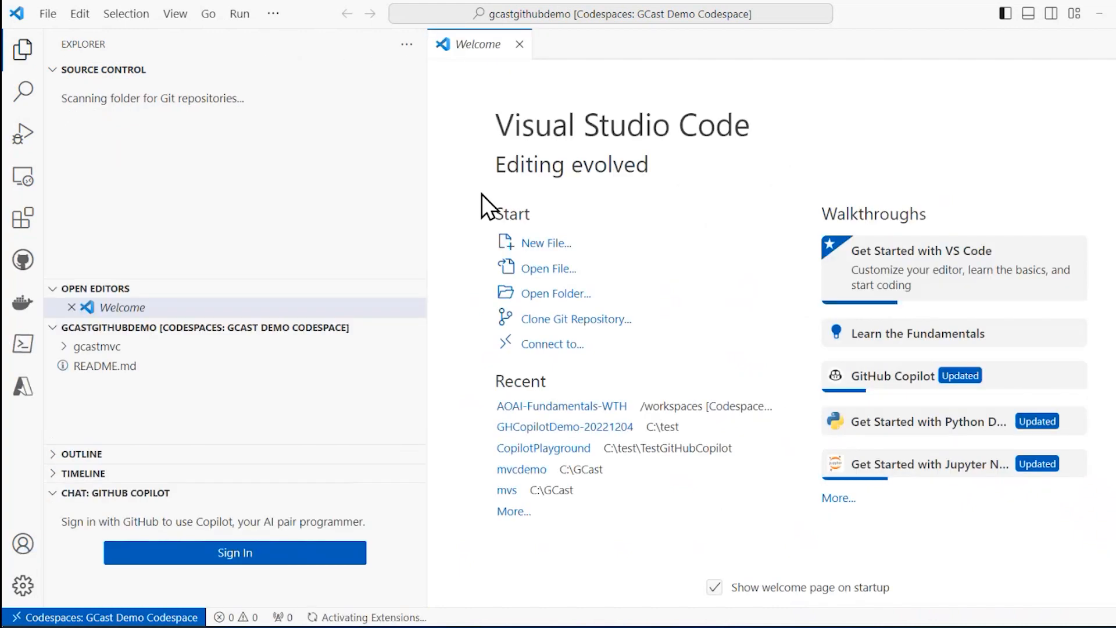
Step: Close the Welcome tab once GCast Demo Codespace has loaded
{"action": "left_click", "coordinate": [518, 44]}
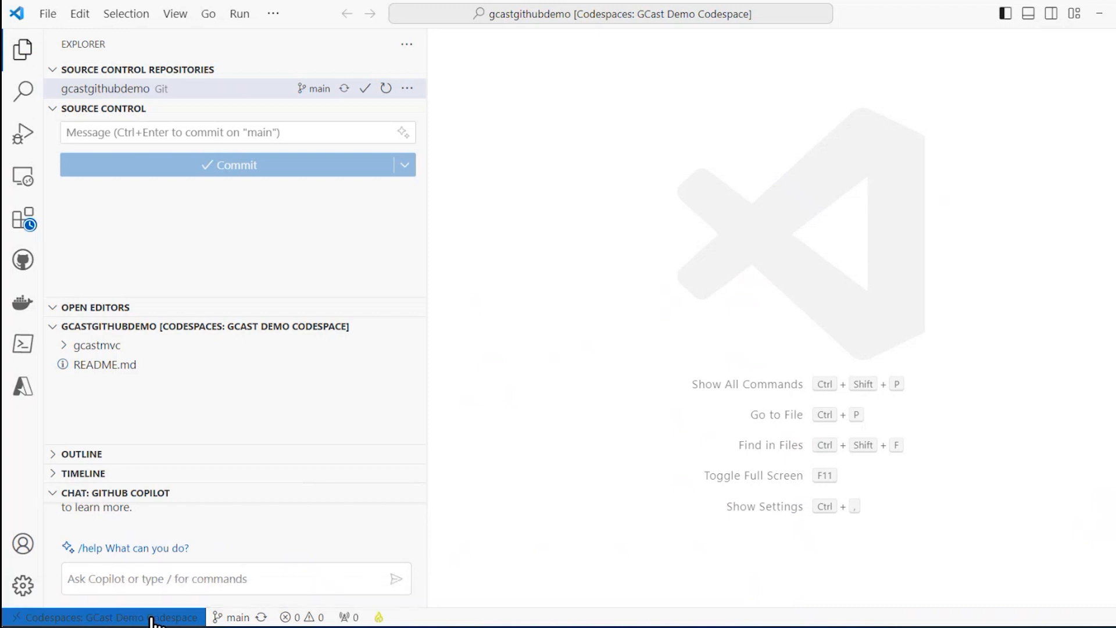
{"action": "mouse_move", "coordinate": [518, 179]}
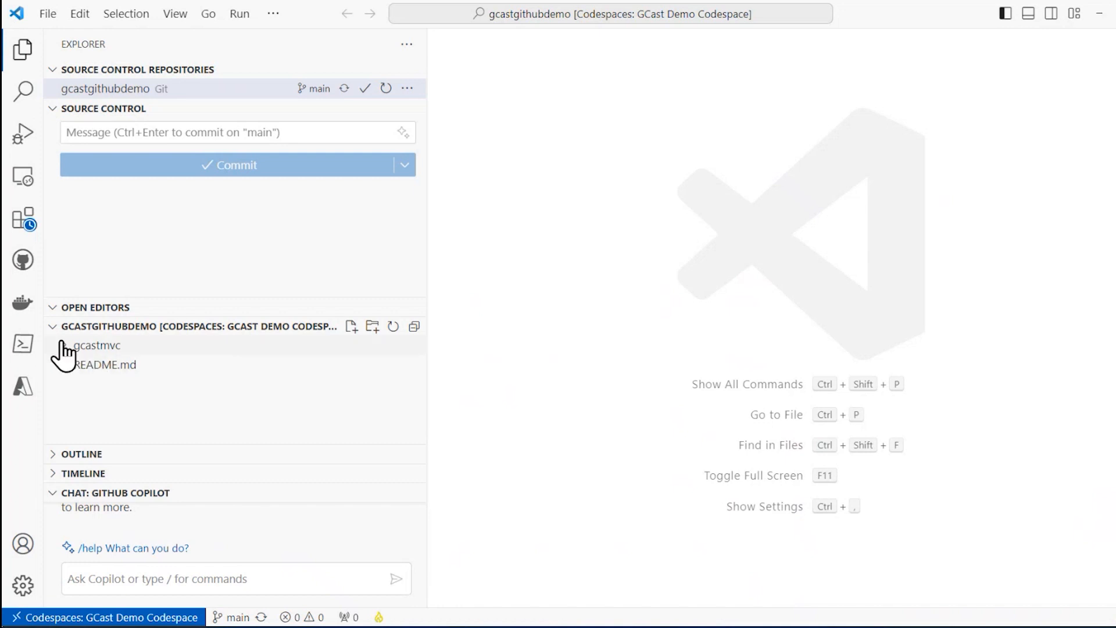
Step: Append !! to the Index.cshtml title in gcastmvc/Views/Home, making it 'GCast Page!!', and save
{"action": "left_click", "coordinate": [96, 344]}
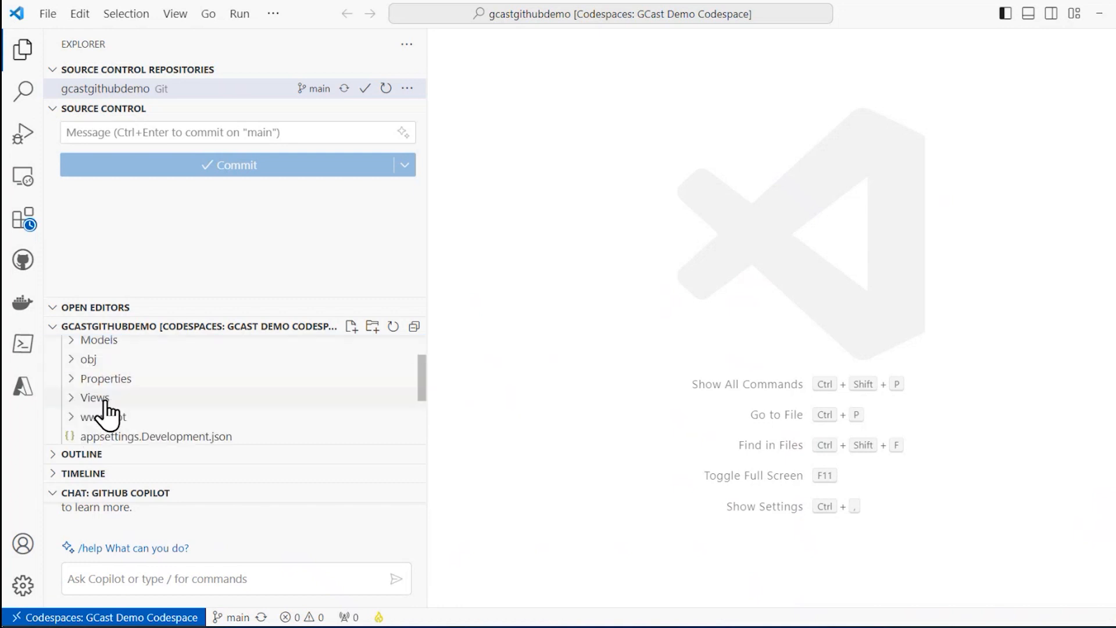
{"action": "left_click", "coordinate": [94, 398]}
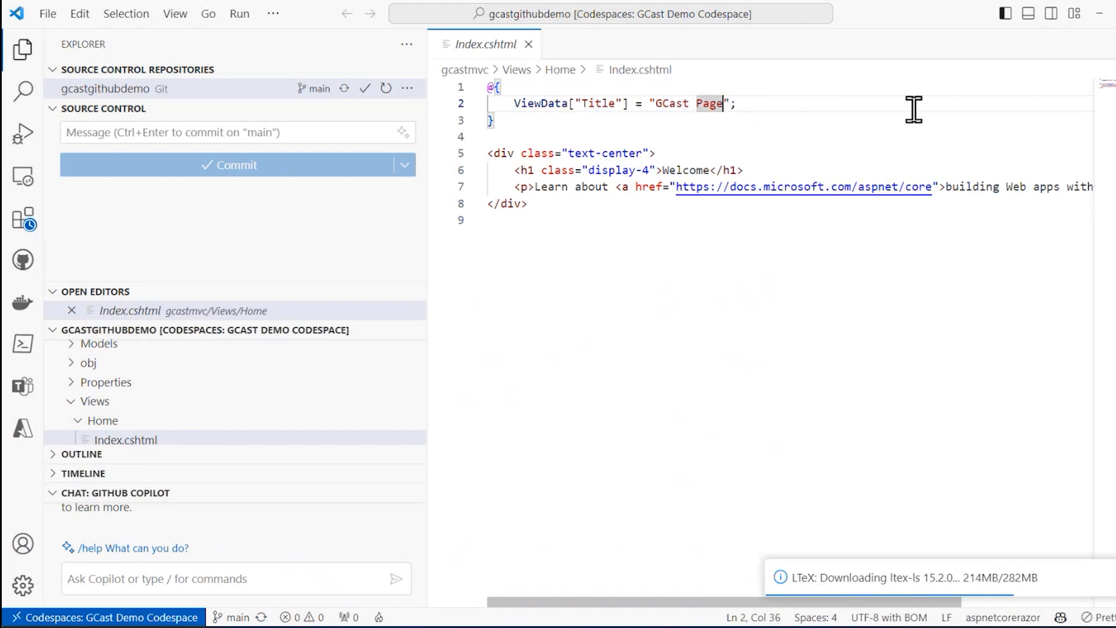
{"action": "type", "text": "!!"}
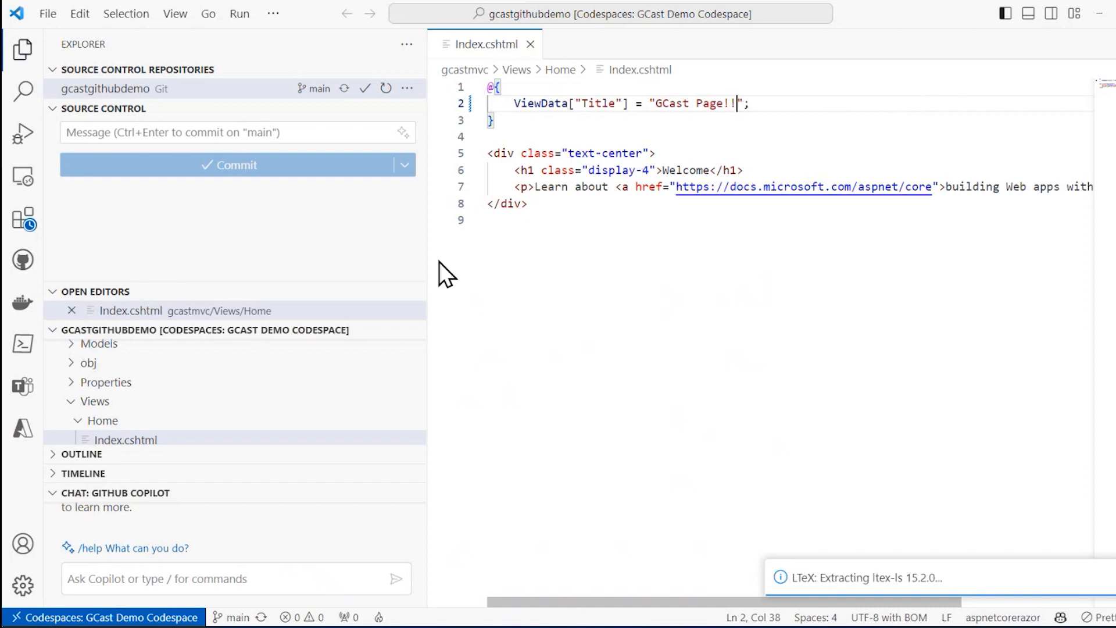
{"action": "key", "text": "ctrl+s"}
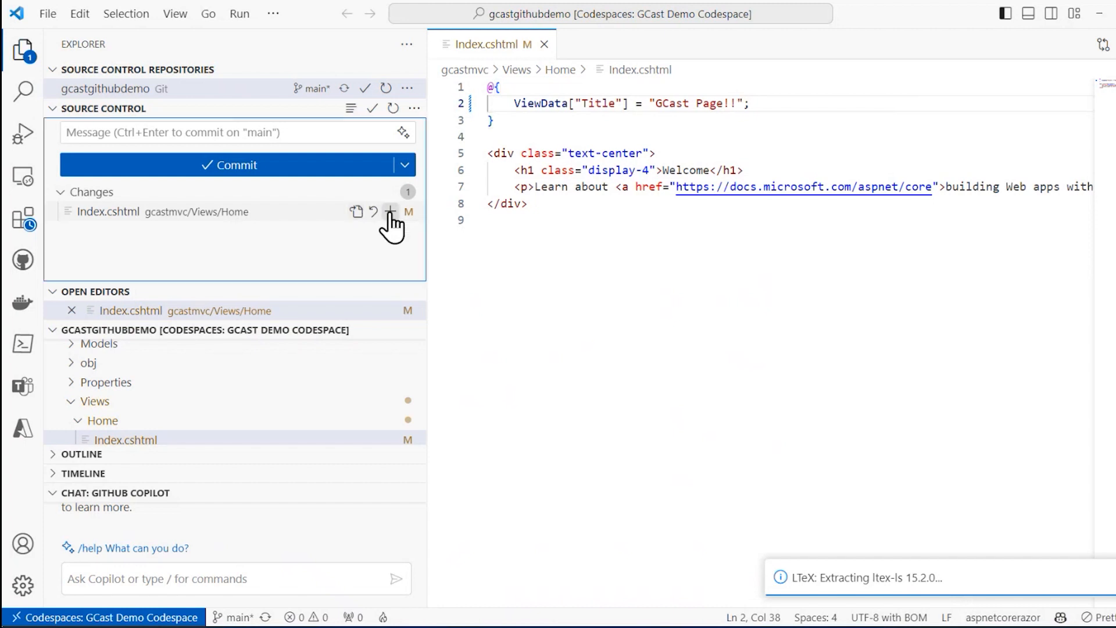
Step: Stage Index.cshtml and commit it with the message 'Exclamation points'
{"action": "left_click", "coordinate": [391, 212]}
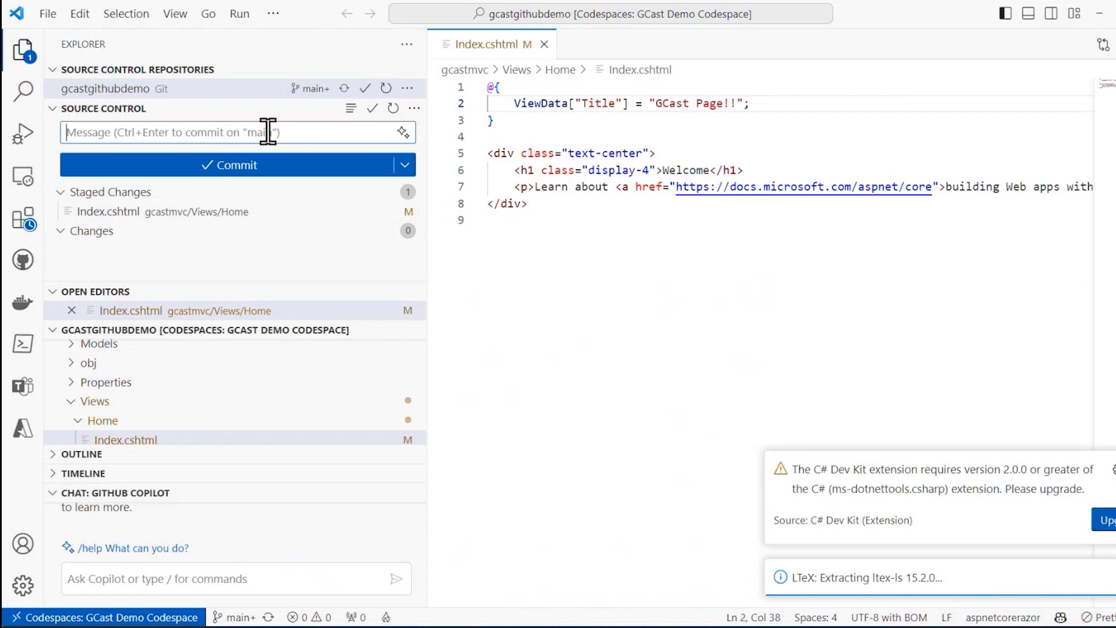
{"action": "type", "text": "Exclamation points"}
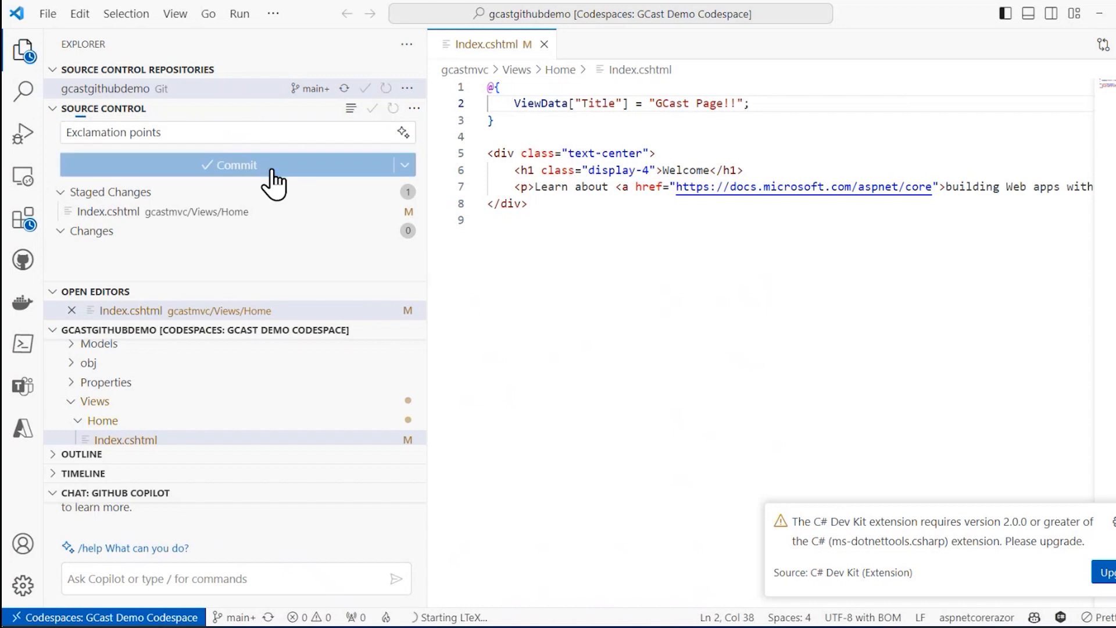
{"action": "left_click", "coordinate": [229, 164]}
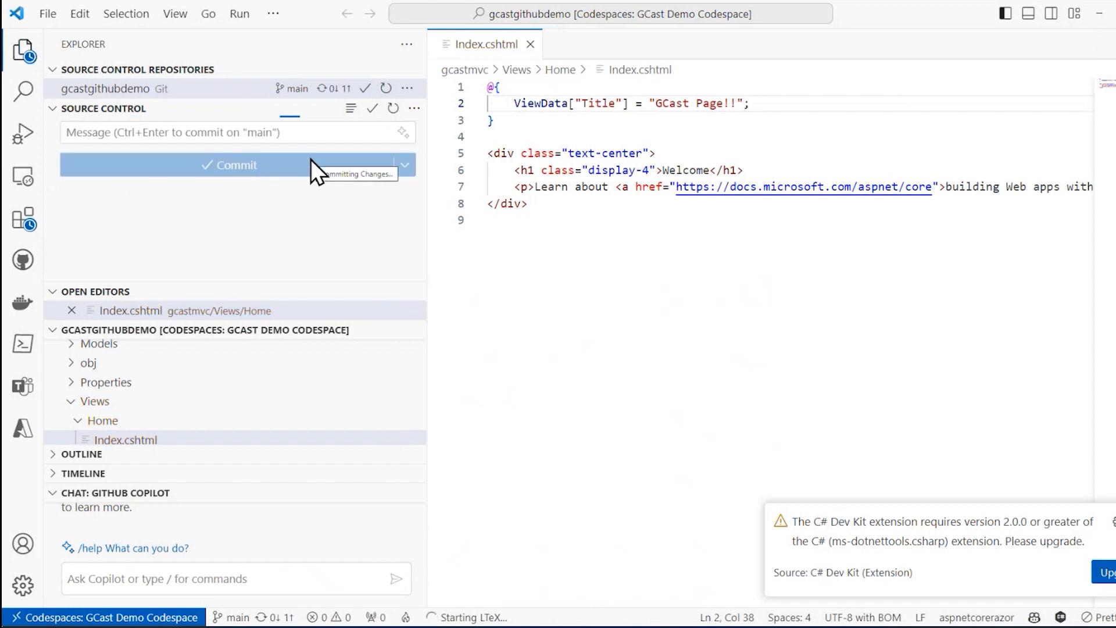
Step: Sync the commit to origin/main, confirming the pull/push dialog
{"action": "left_click", "coordinate": [230, 164]}
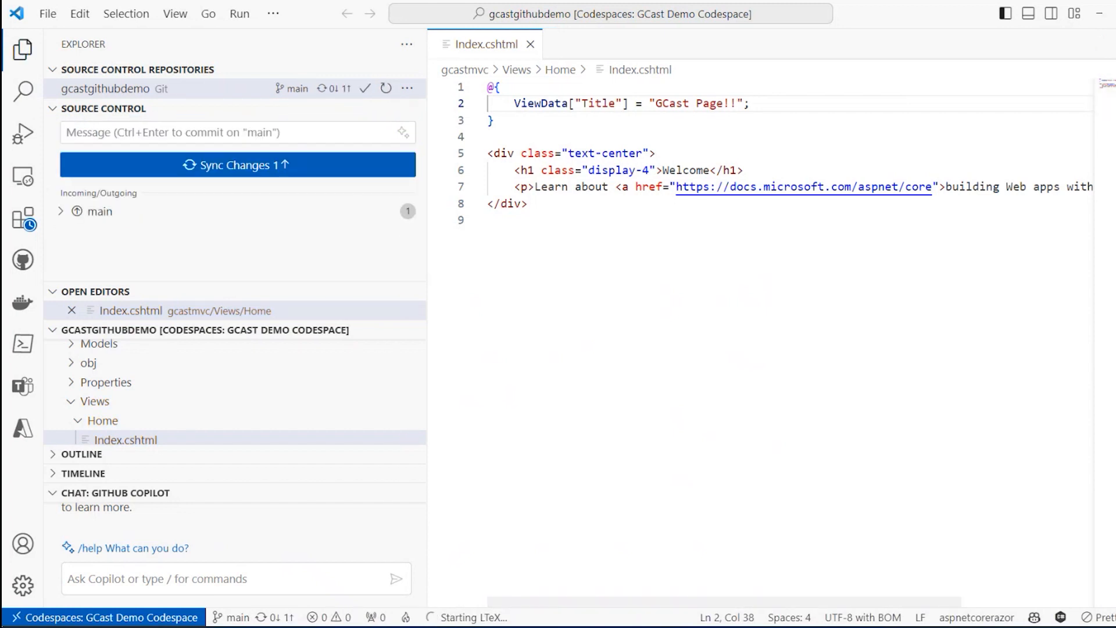
{"action": "left_click", "coordinate": [237, 164]}
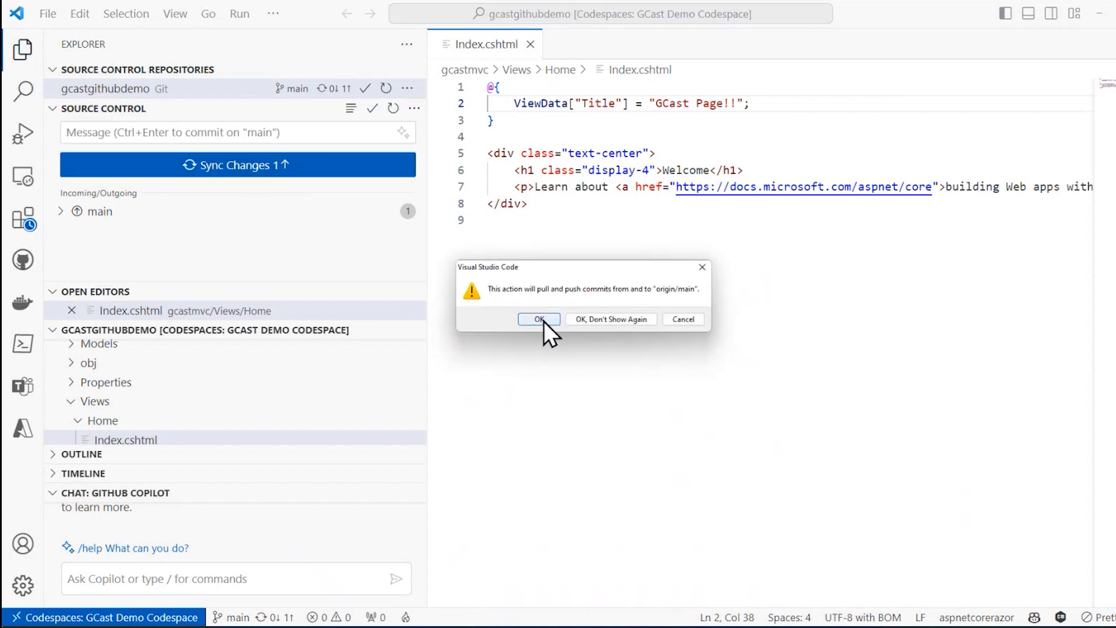
{"action": "left_click", "coordinate": [537, 319]}
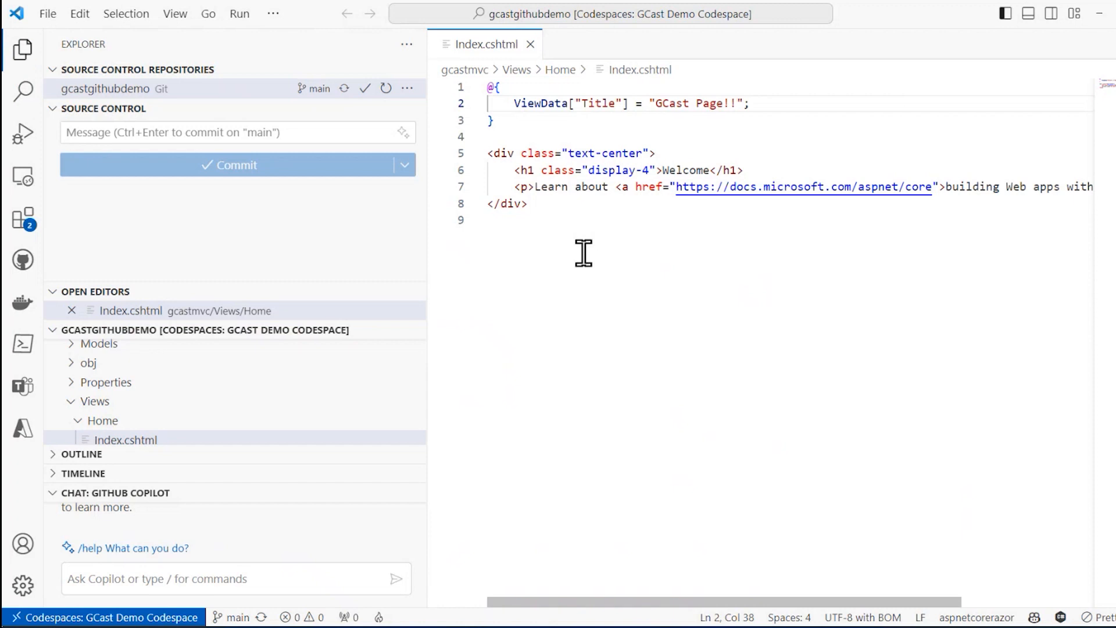
{"action": "mouse_move", "coordinate": [567, 254]}
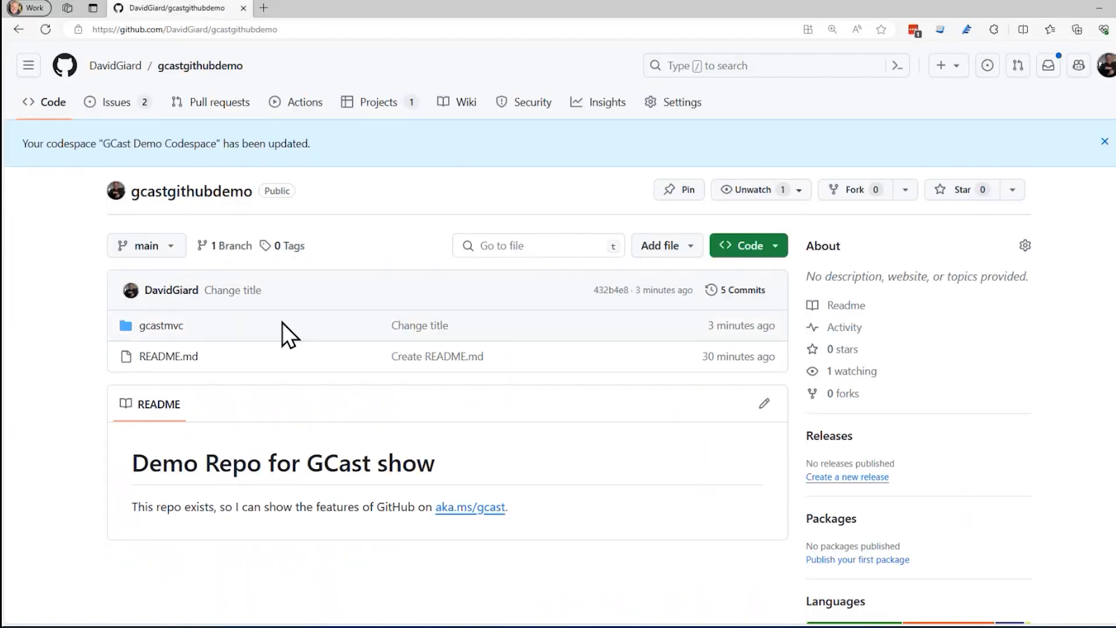
Step: Browse gcastmvc/Views/Home on GitHub and view Index.cshtml with the 'GCast Page!!' title
{"action": "left_click", "coordinate": [161, 326]}
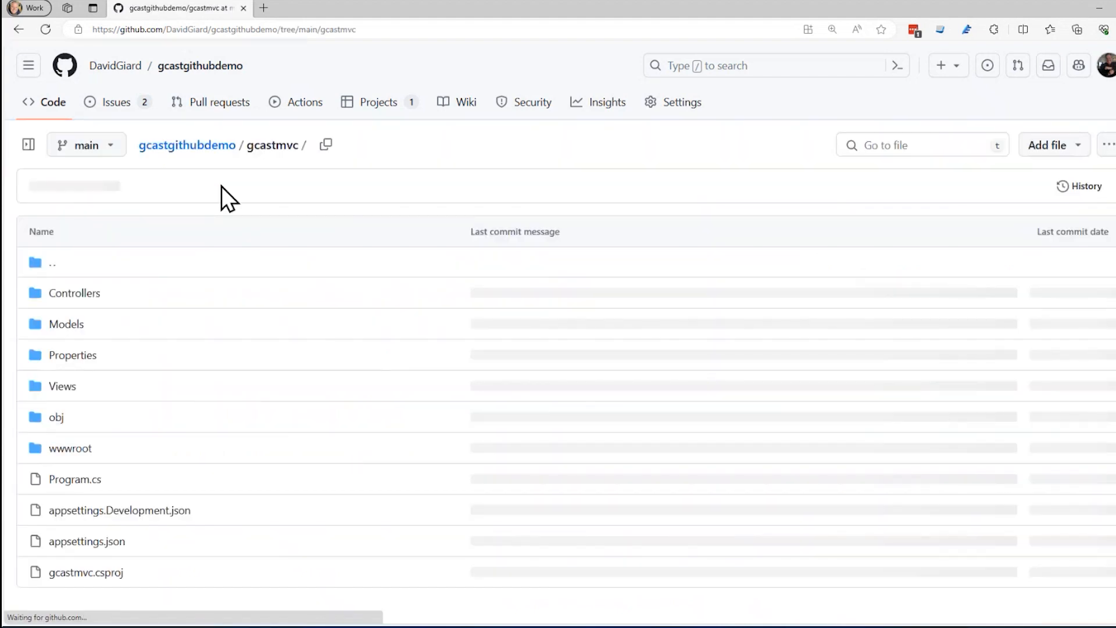
{"action": "left_click", "coordinate": [62, 386]}
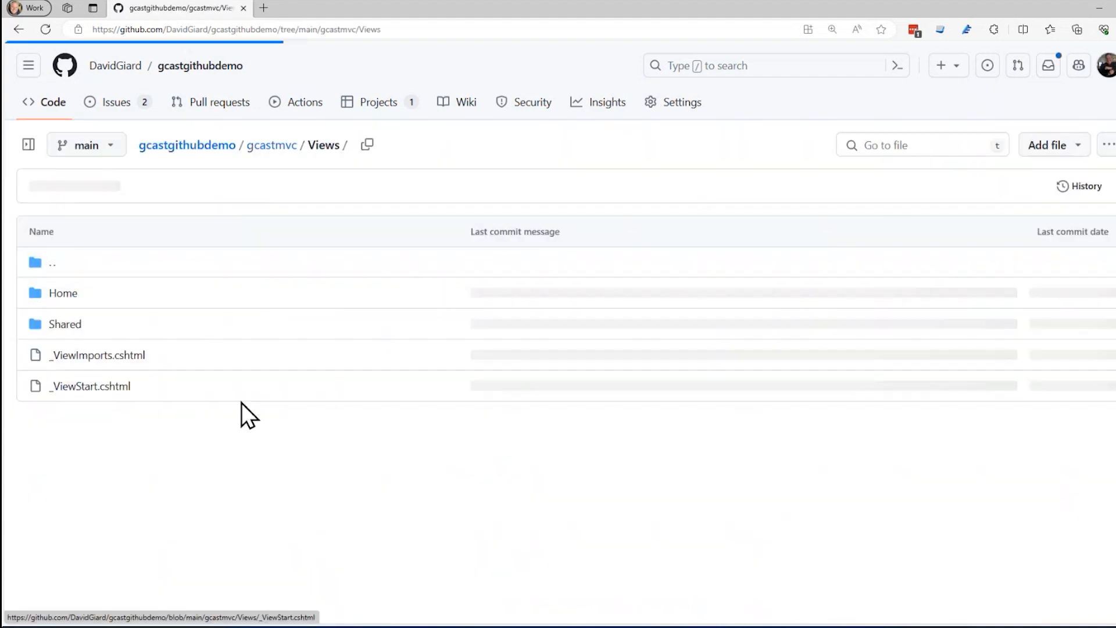
{"action": "left_click", "coordinate": [62, 293]}
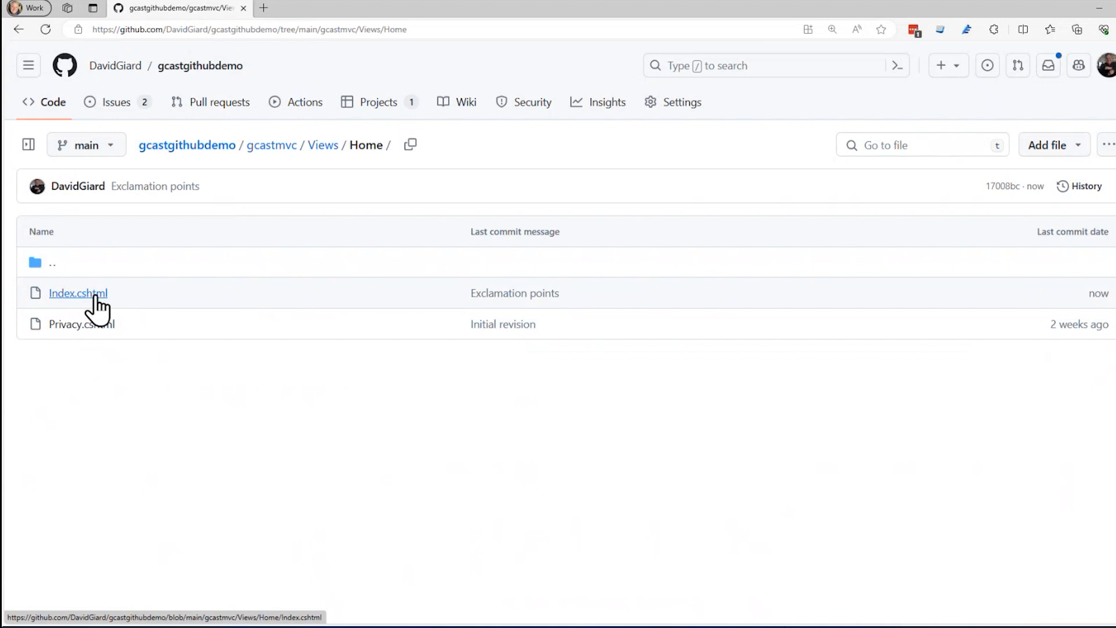
{"action": "left_click", "coordinate": [76, 293]}
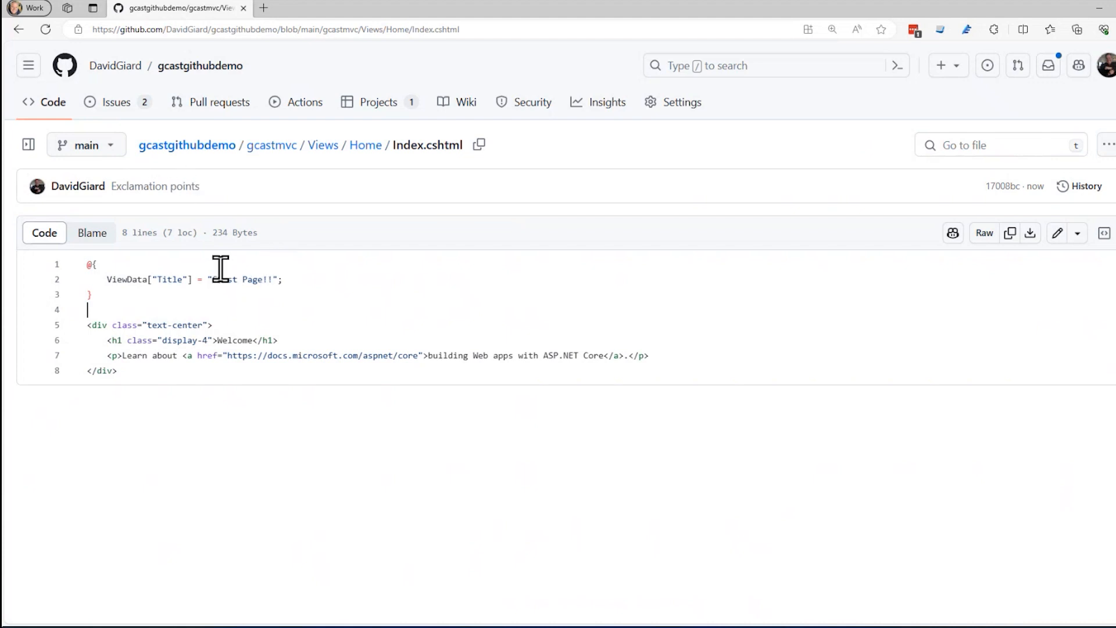
{"action": "mouse_move", "coordinate": [186, 138]}
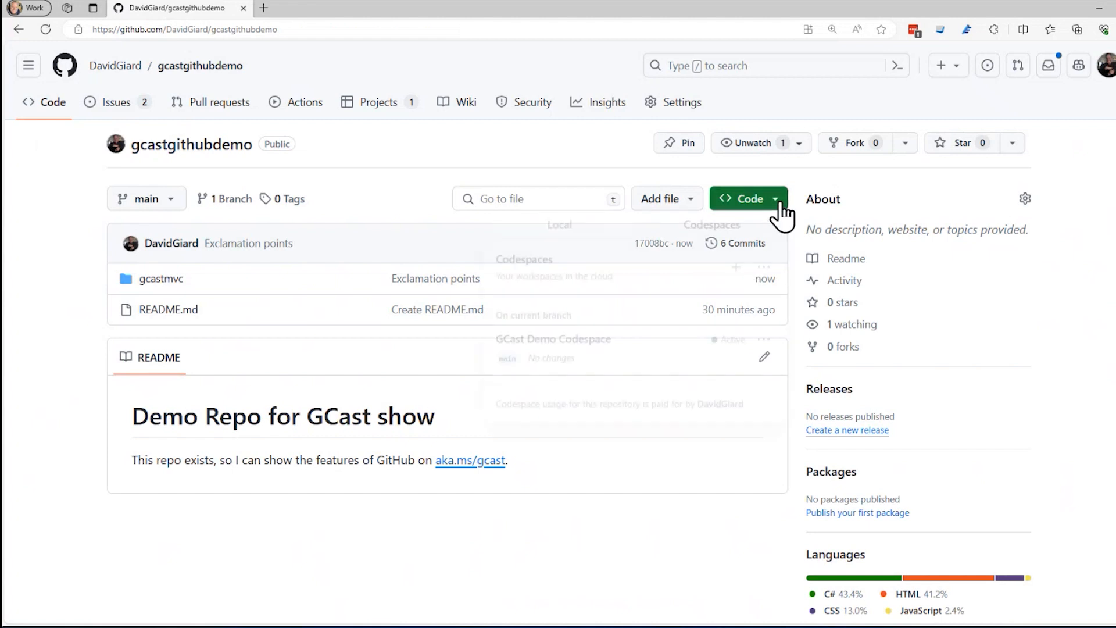
Step: From the Code menu's Codespaces tab, choose New with options for gcastgithubdemo
{"action": "left_click", "coordinate": [743, 199]}
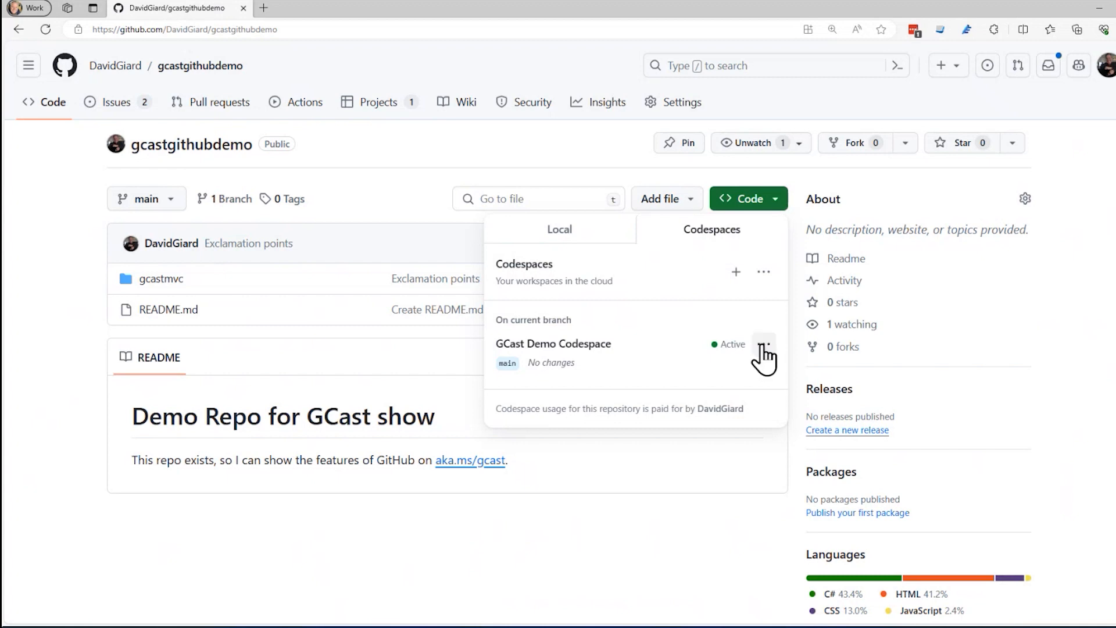
{"action": "mouse_move", "coordinate": [762, 272]}
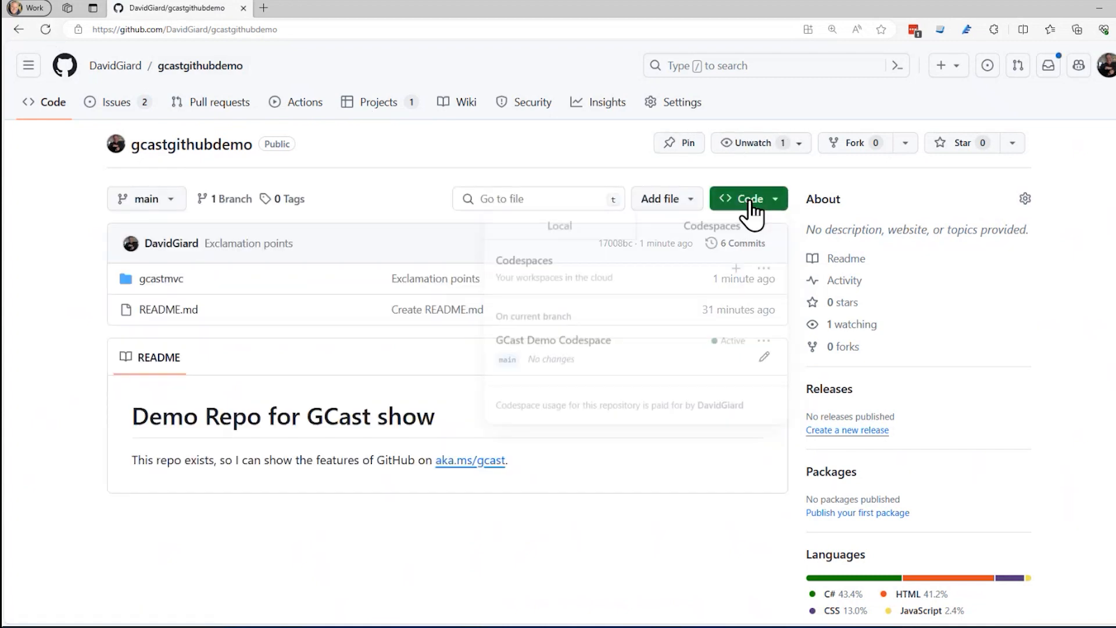
{"action": "left_click", "coordinate": [764, 271]}
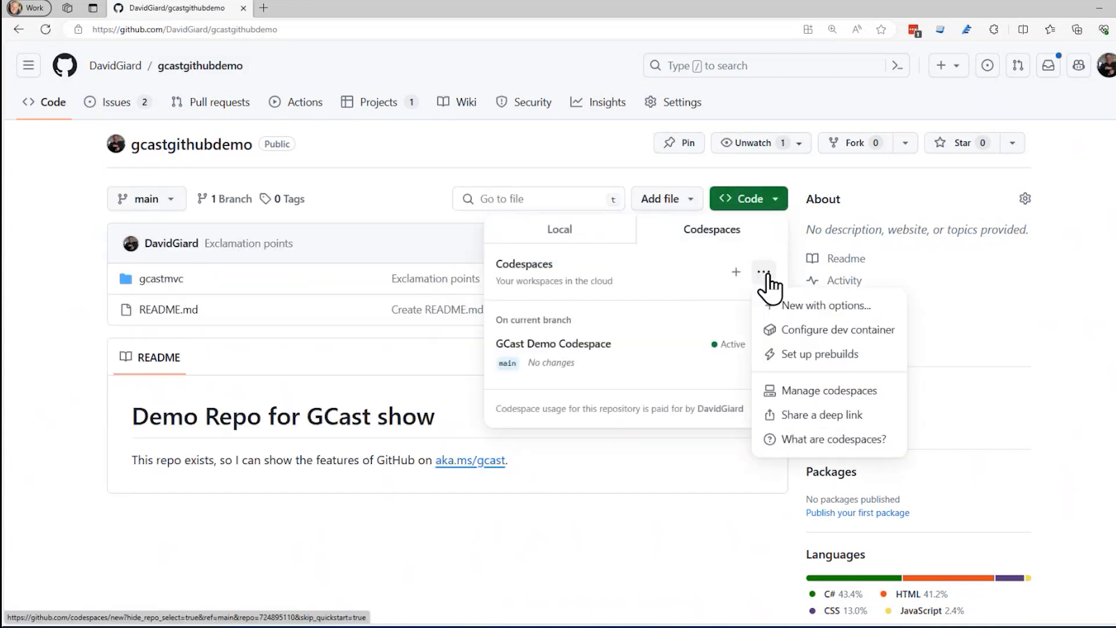
{"action": "mouse_move", "coordinate": [824, 386]}
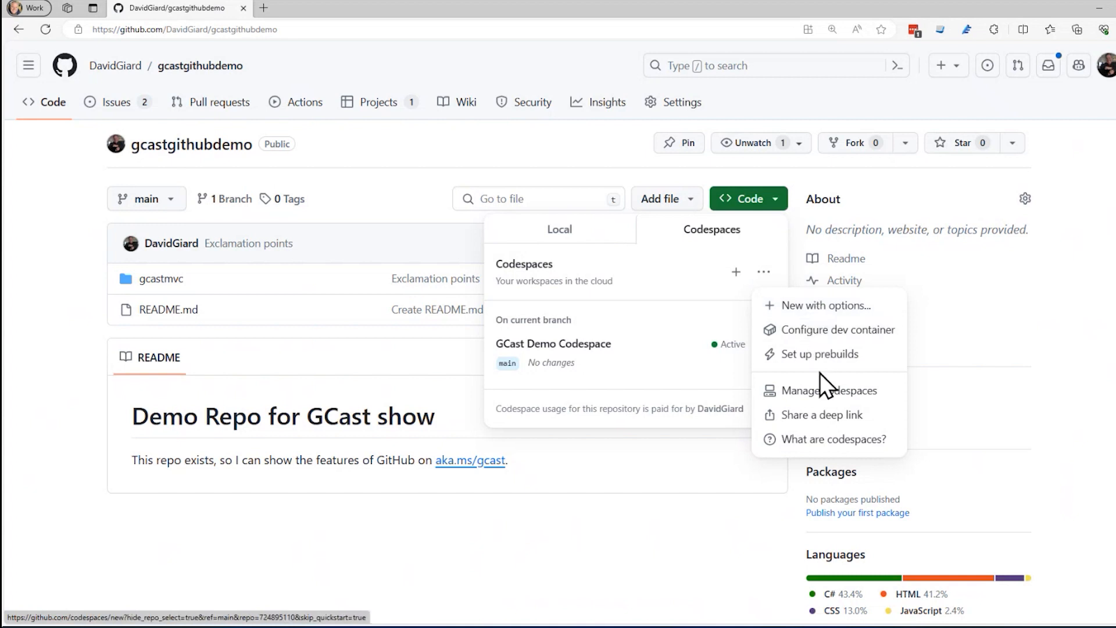
{"action": "left_click", "coordinate": [826, 305]}
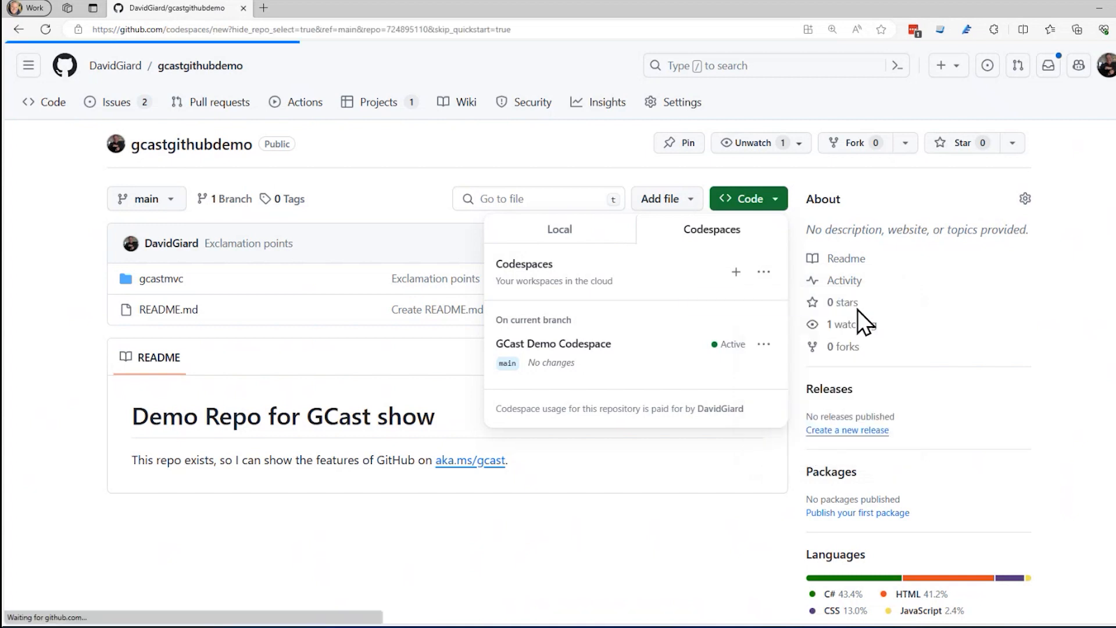
{"action": "left_click", "coordinate": [736, 272]}
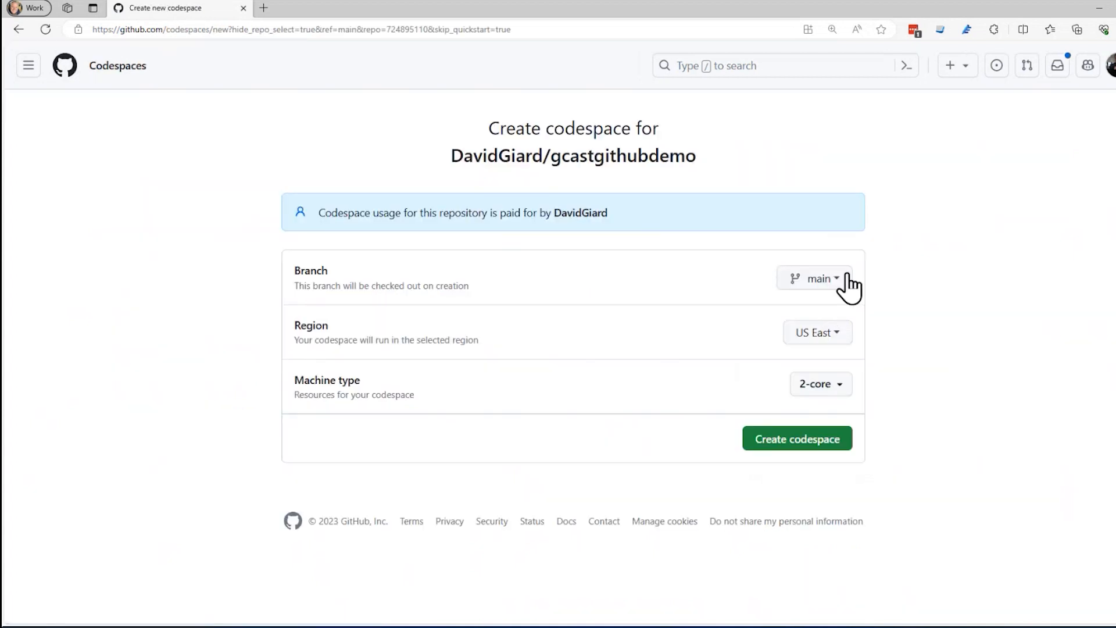
{"action": "mouse_move", "coordinate": [870, 338]}
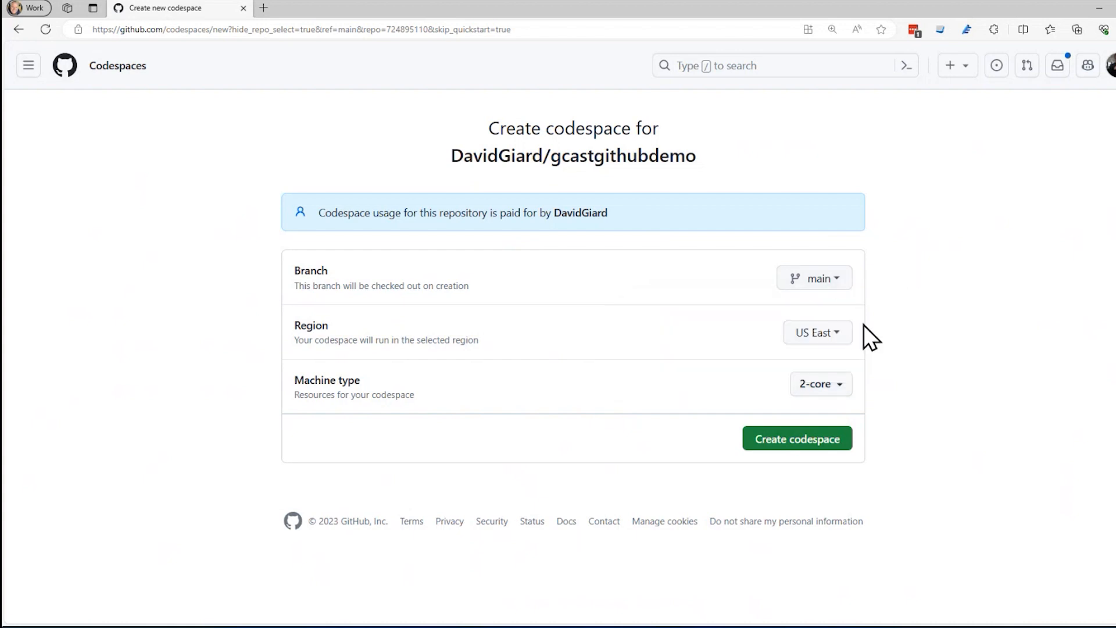
{"action": "left_click", "coordinate": [816, 333]}
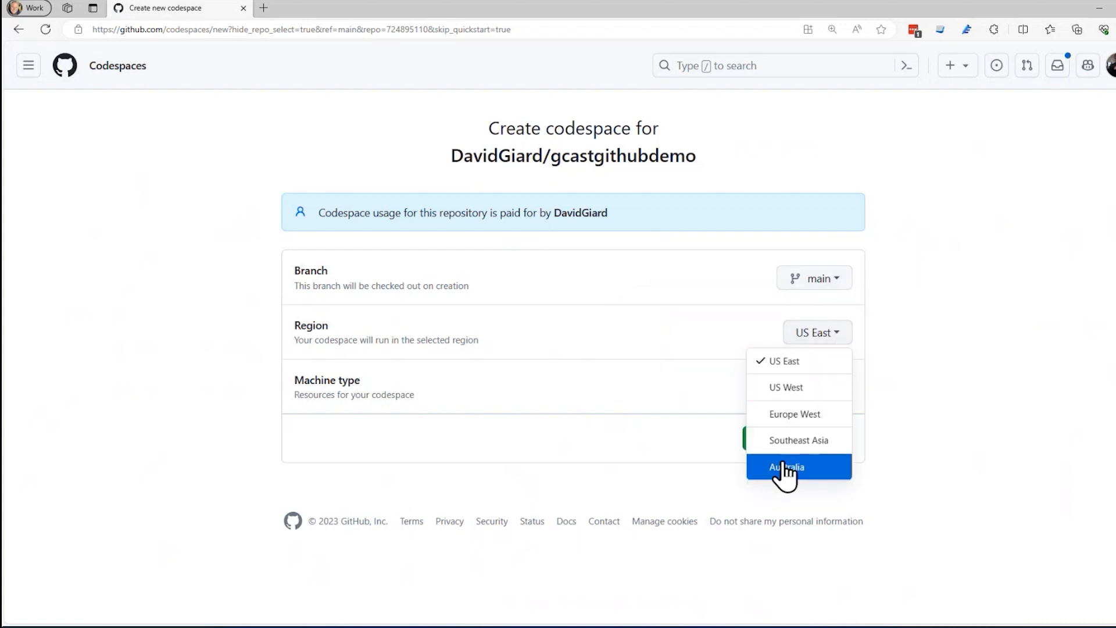
{"action": "mouse_move", "coordinate": [804, 414]}
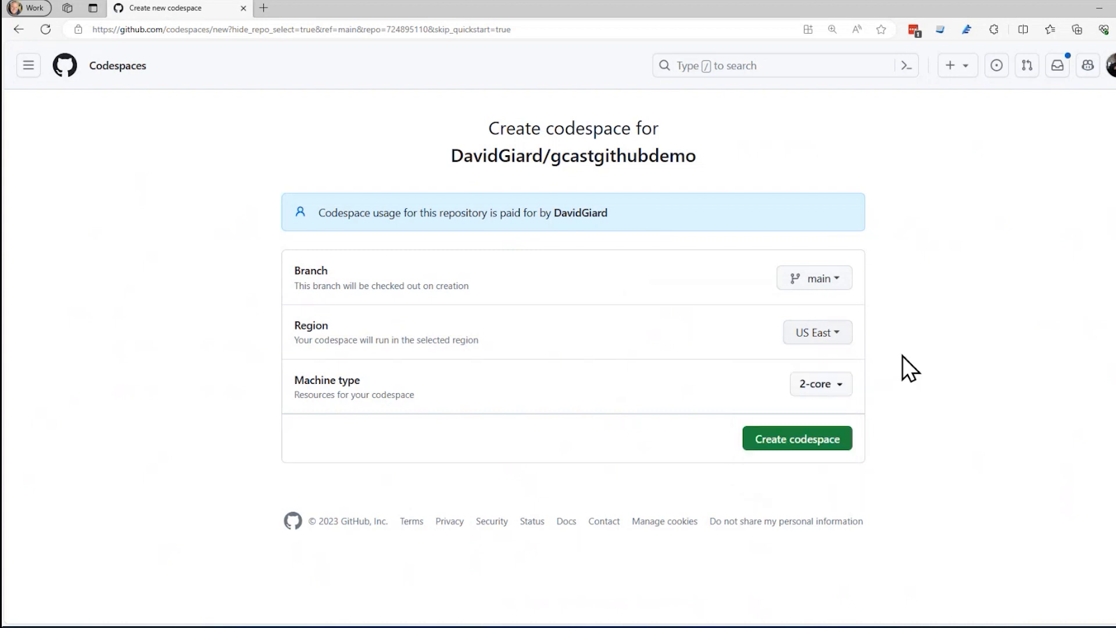
{"action": "mouse_move", "coordinate": [843, 392]}
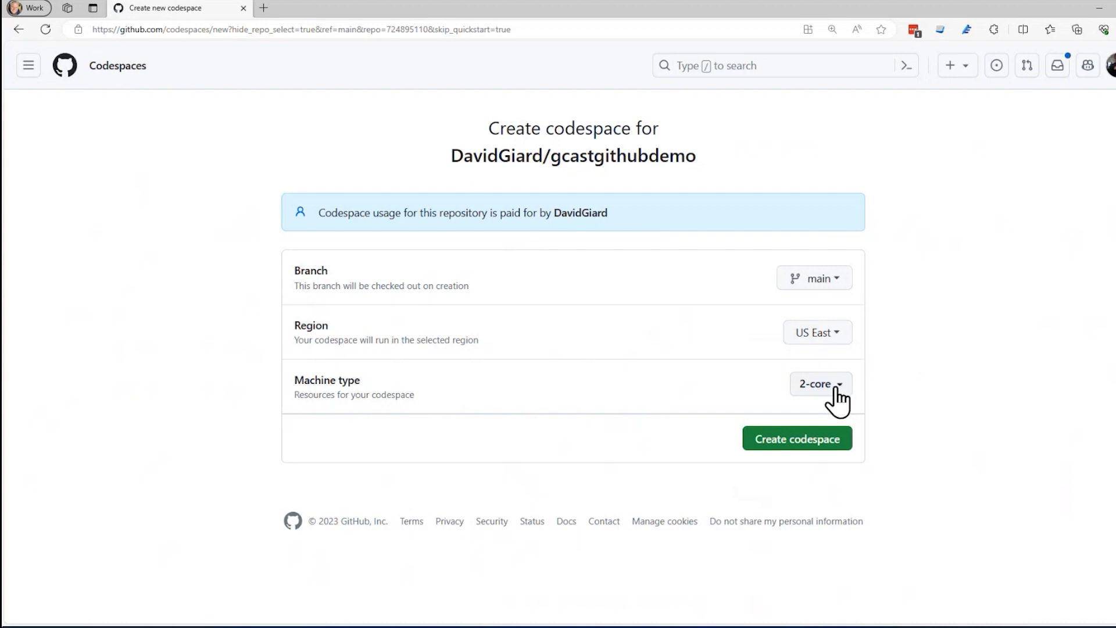
{"action": "mouse_move", "coordinate": [70, 56]}
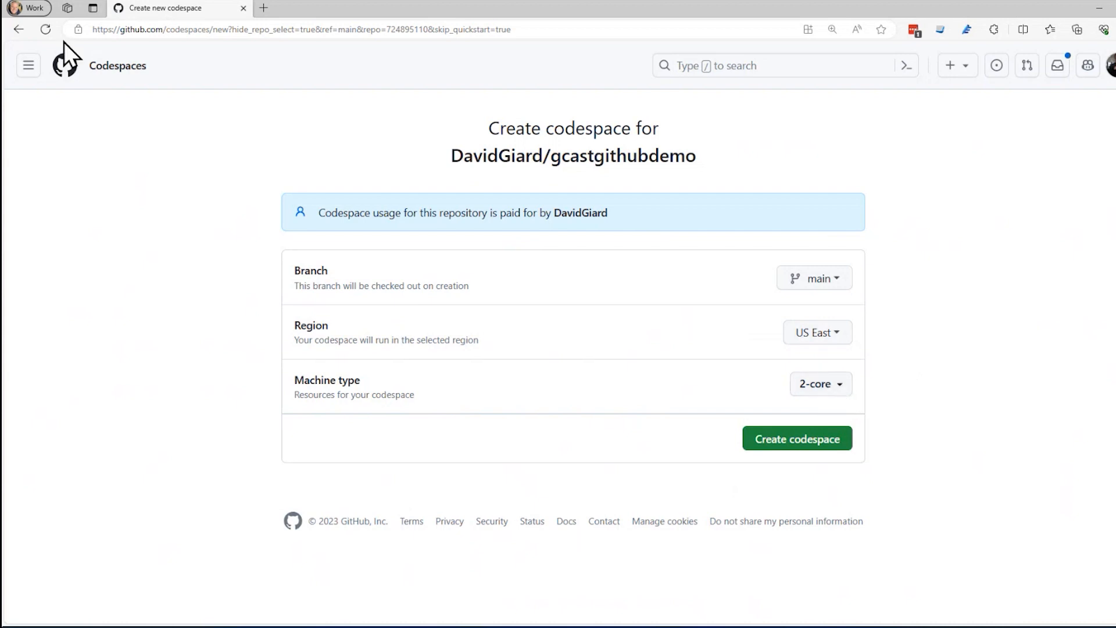
{"action": "mouse_move", "coordinate": [818, 333]}
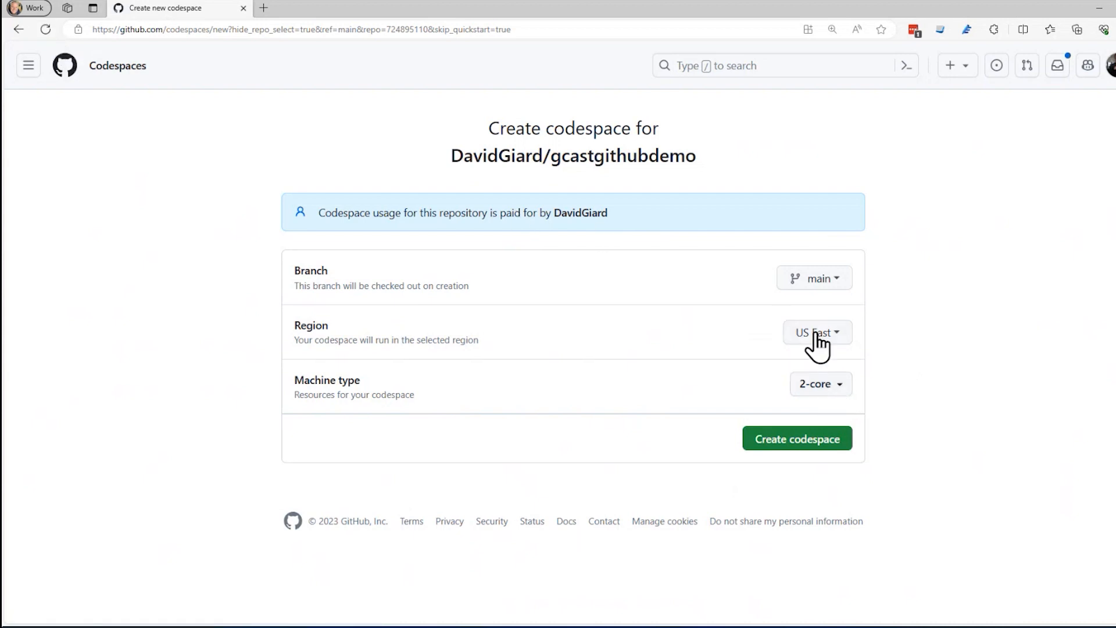
{"action": "left_click", "coordinate": [820, 384]}
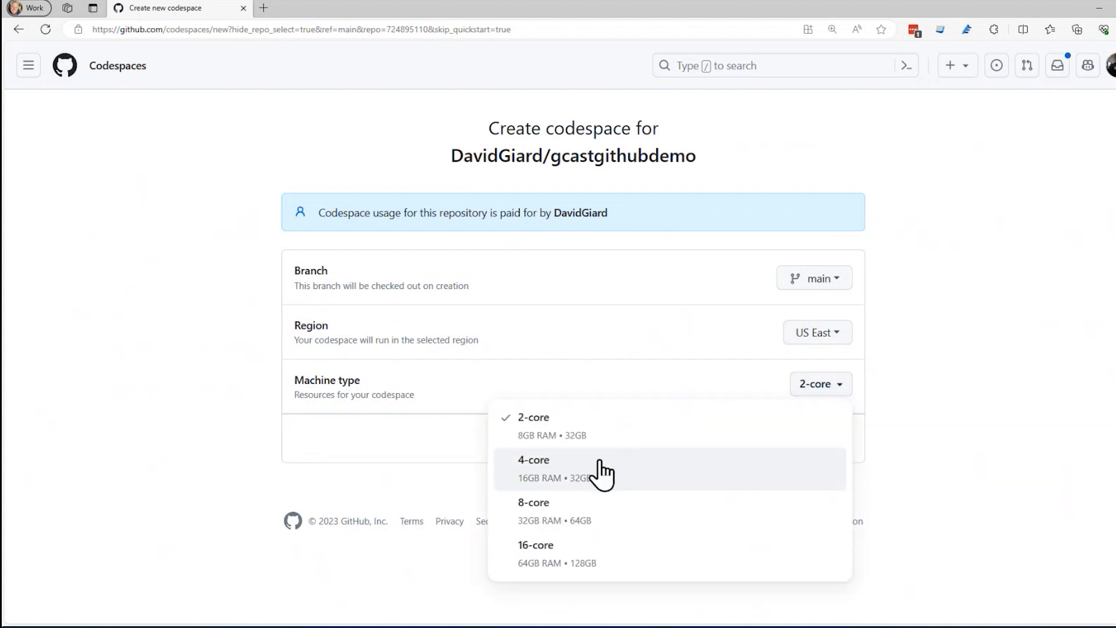
{"action": "mouse_move", "coordinate": [570, 562]}
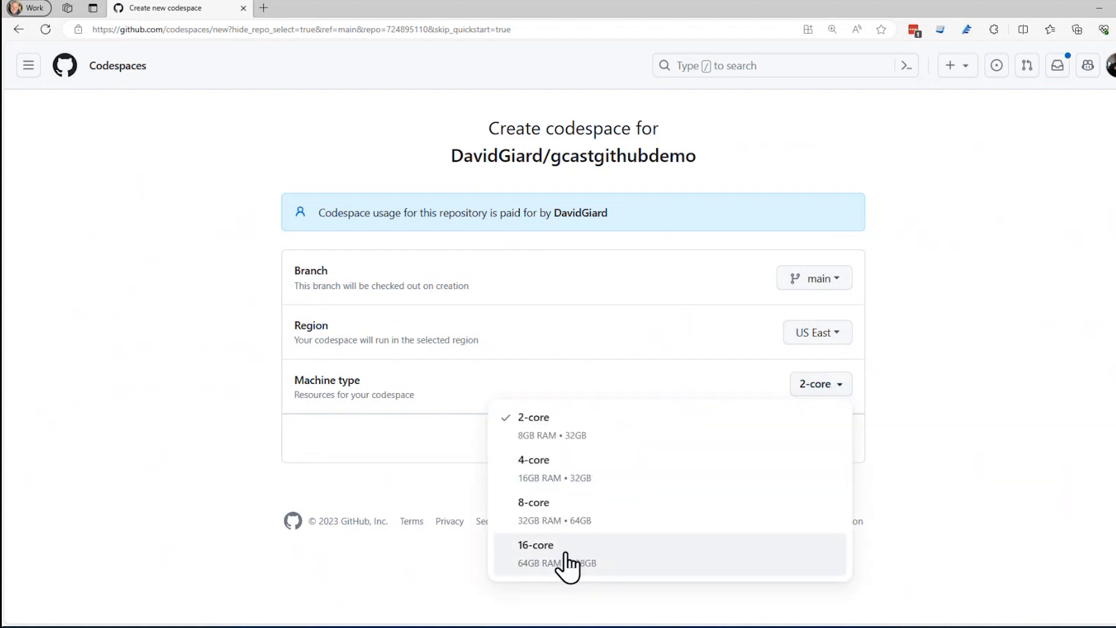
{"action": "mouse_move", "coordinate": [574, 427]}
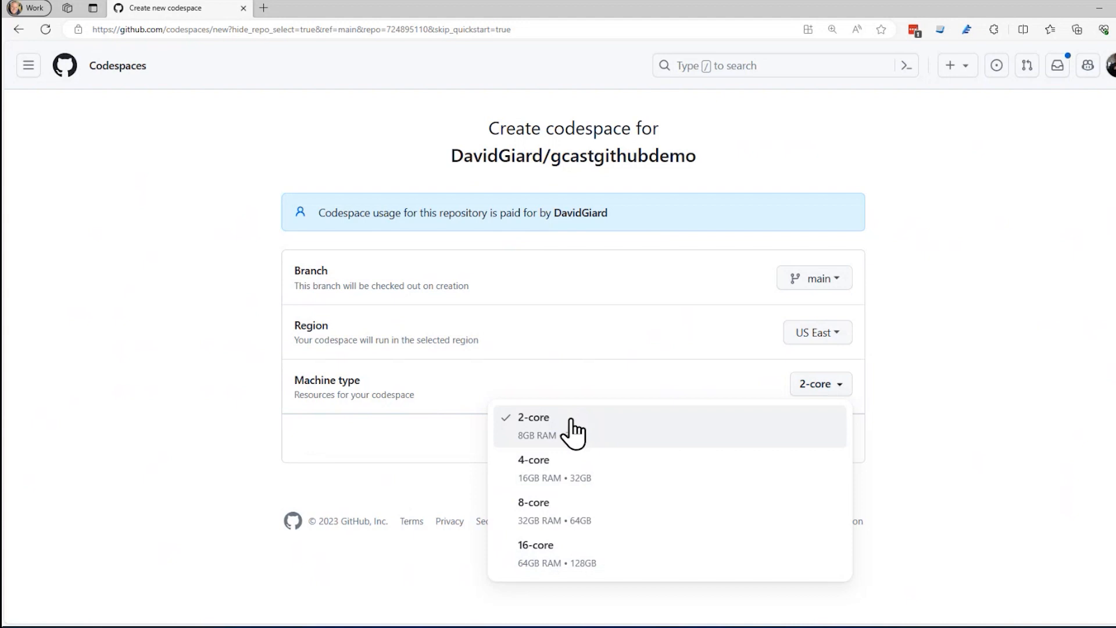
{"action": "mouse_move", "coordinate": [573, 438]}
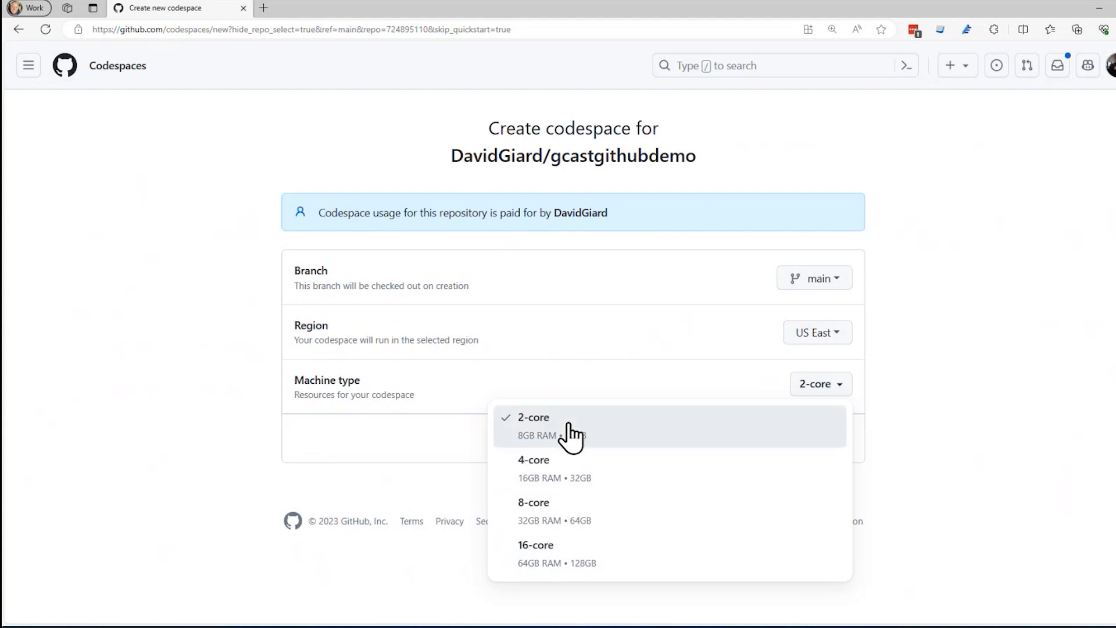
{"action": "left_click", "coordinate": [533, 417]}
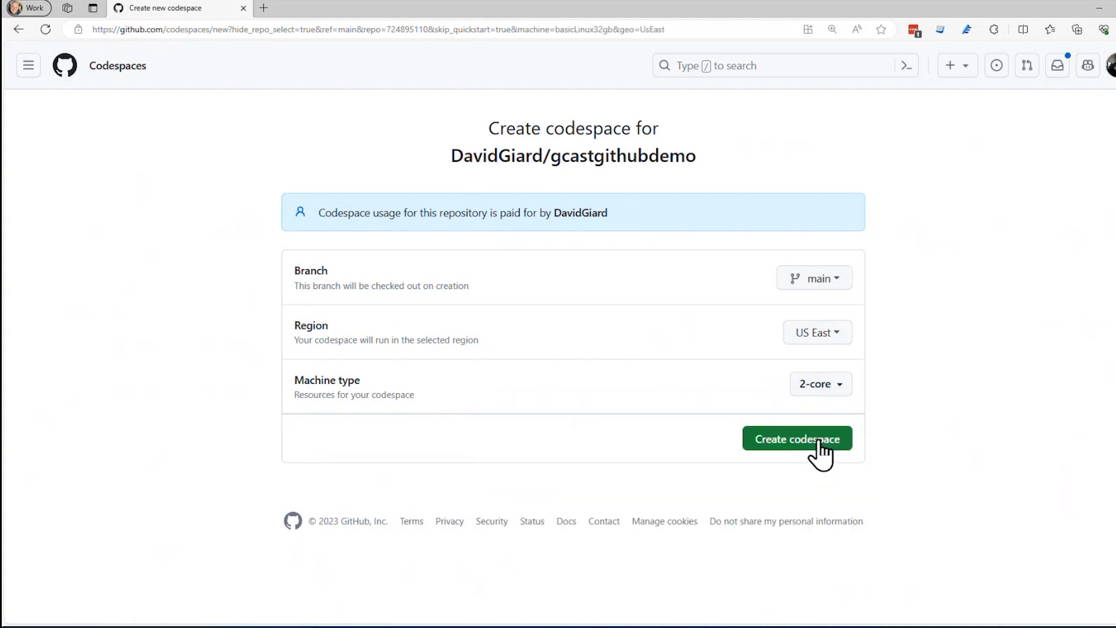
{"action": "mouse_move", "coordinate": [883, 363]}
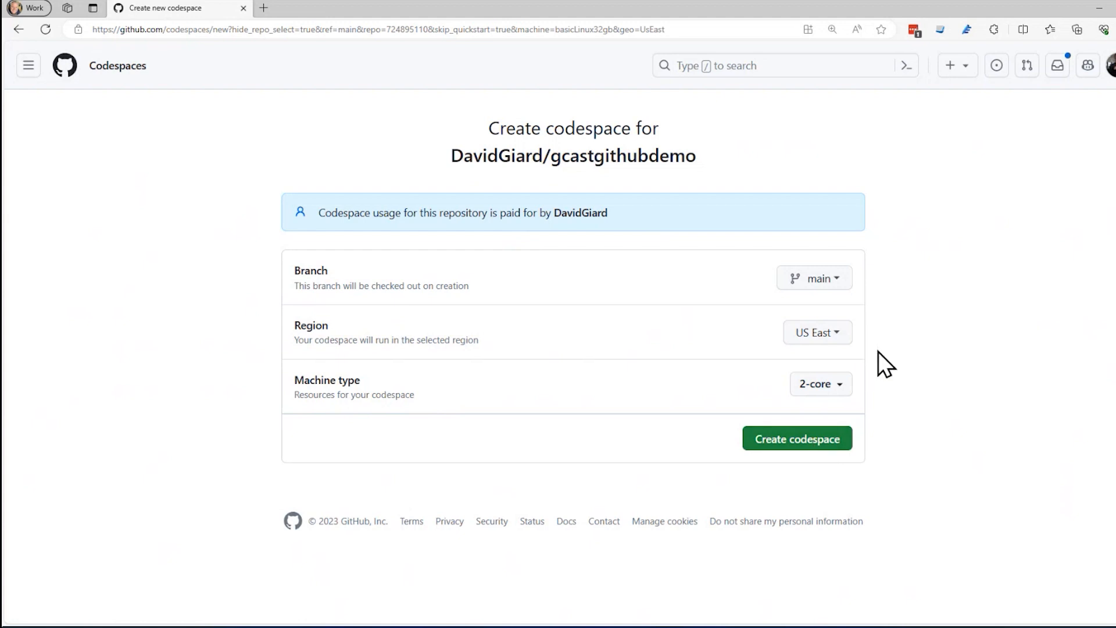
{"action": "mouse_move", "coordinate": [244, 8]}
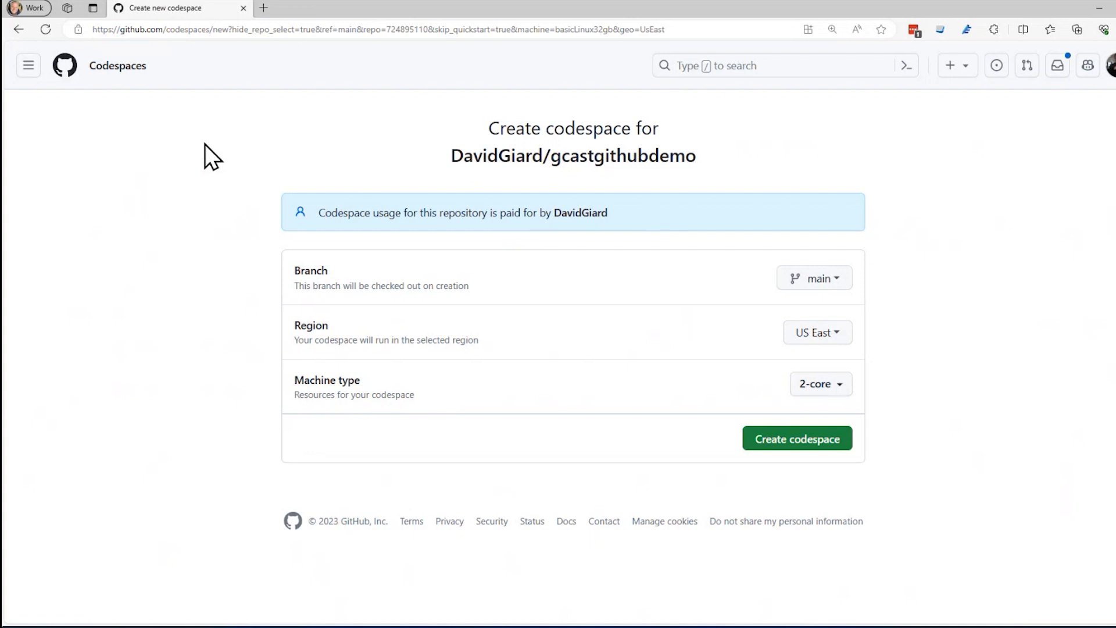
{"action": "mouse_move", "coordinate": [211, 133]}
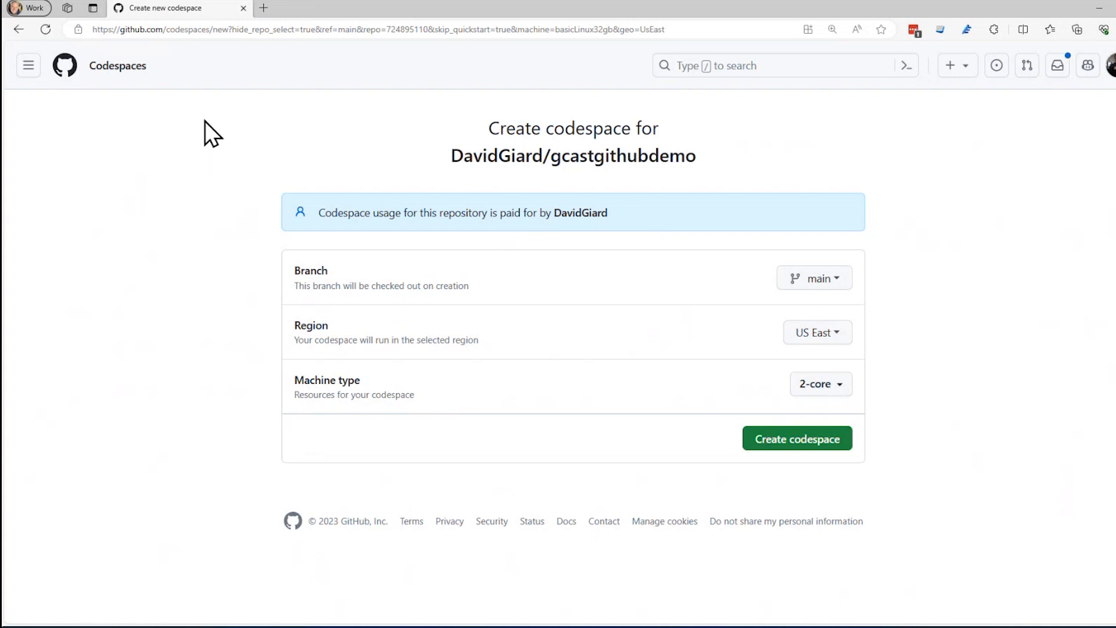